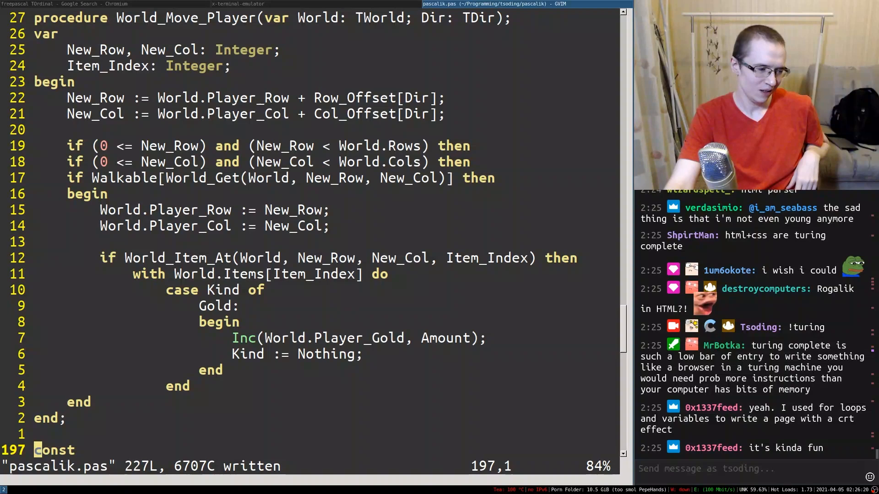
Step: Open index.html in GVim and write a <for var="i" from="0" to="9"> element wrapping a print tag
text(:e)
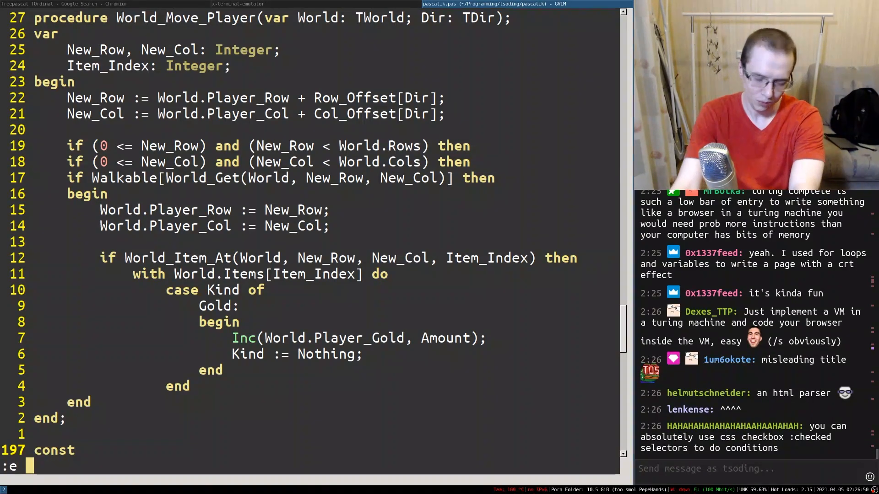
text(index.)
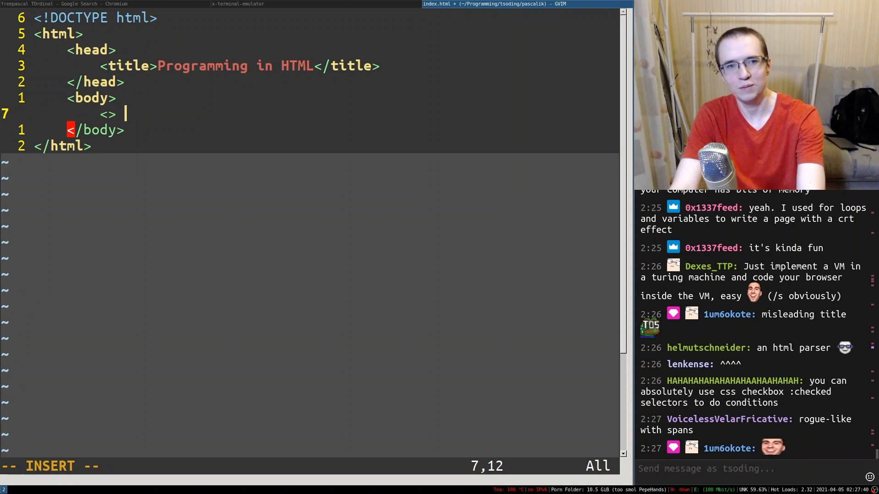
text(for)
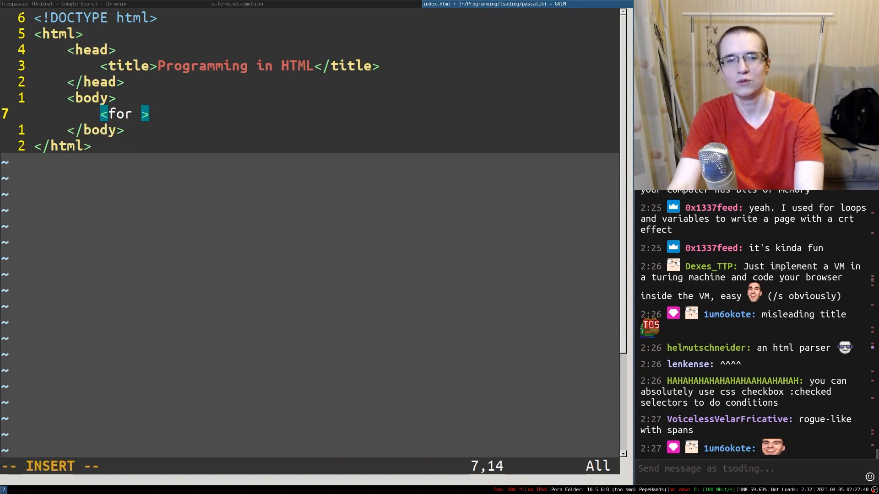
text(from="0" to="9)
text(<print message=>)
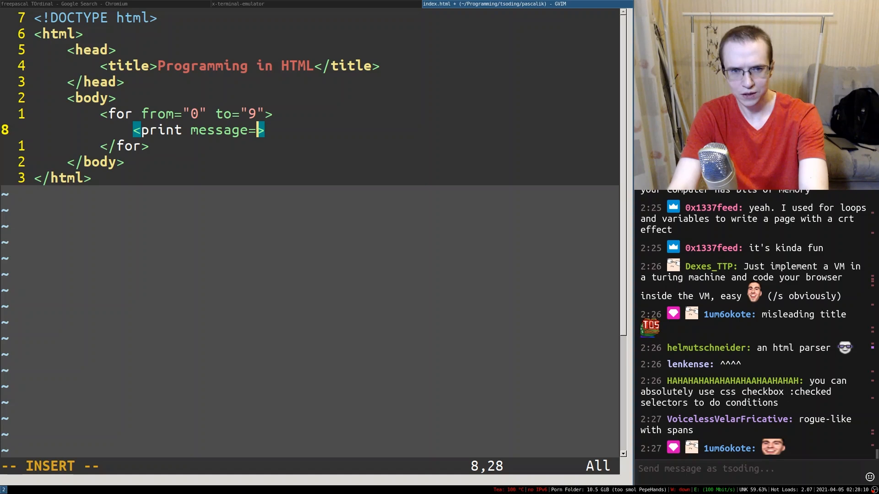
text(var="i")
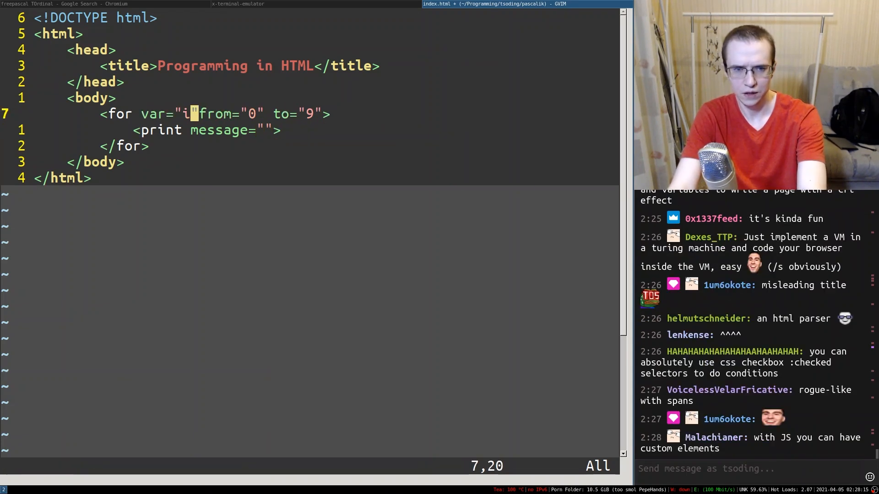
text(i)
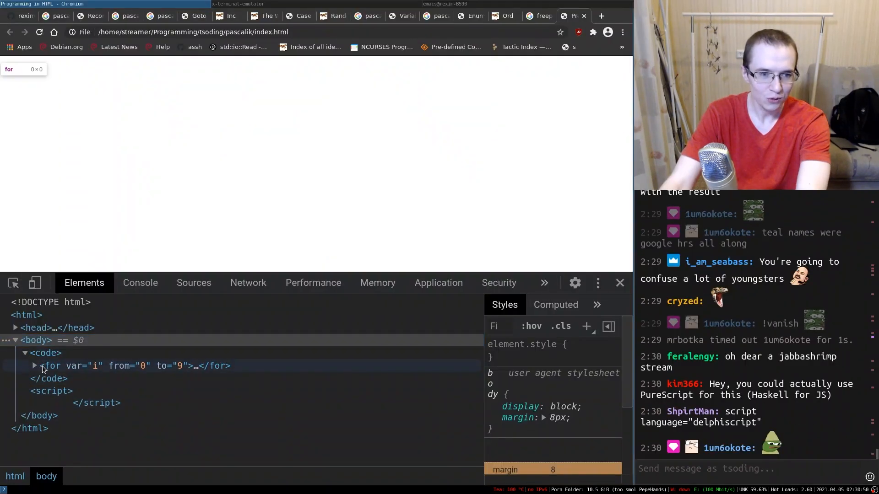
Step: Expand the for element, then console.log each child of document.getElementById('code').children
click(34, 366)
text(document.getElementById('code').children)
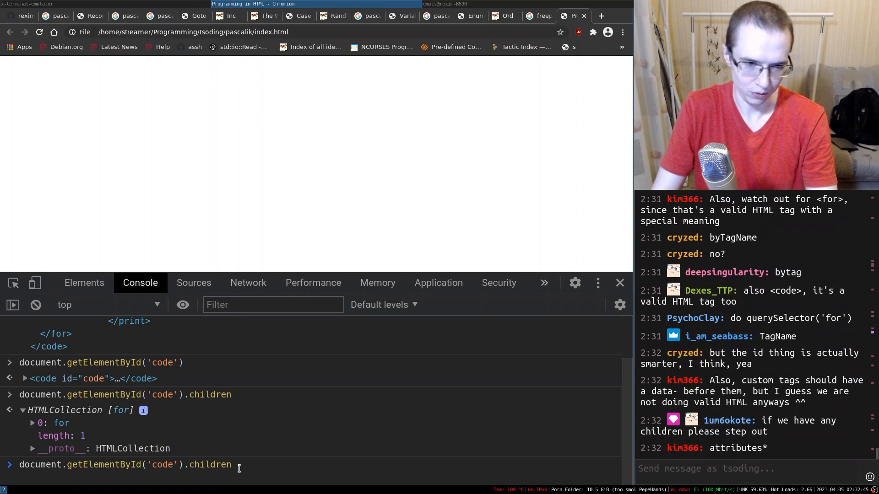
text(for (let child)
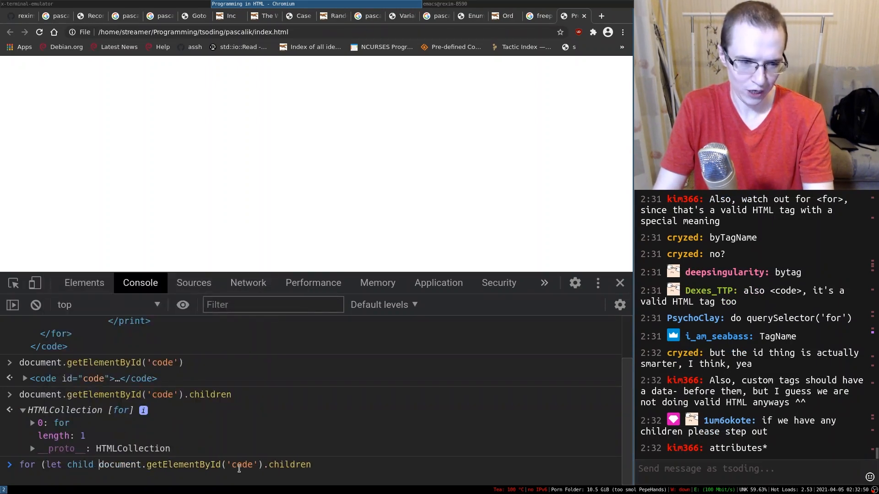
text(in document.getElementById('code').children) console)
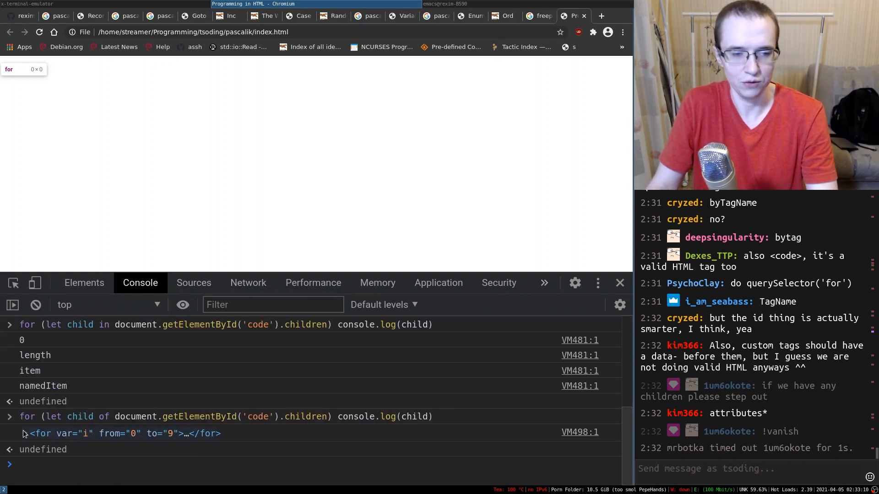
Step: Draft evalNode(node) switching on tagName with FOR, PRINT and a default throwing `Unknown node`
click(443, 4)
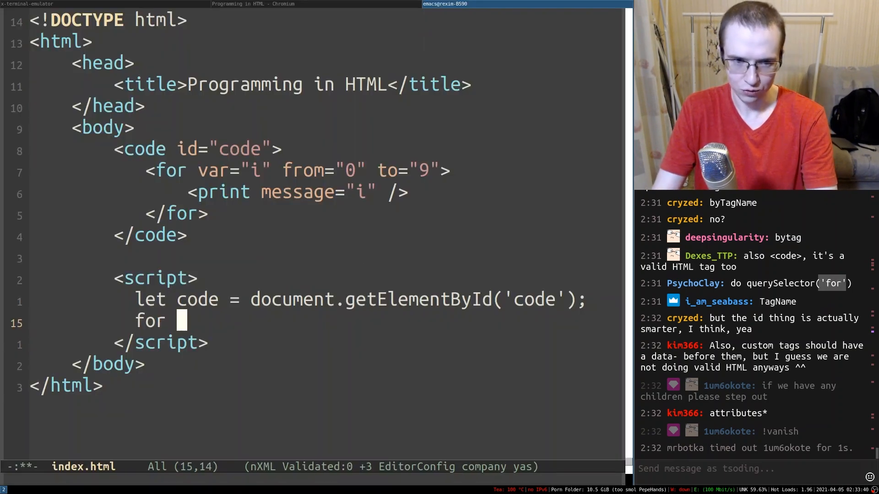
text((let child of code) {)
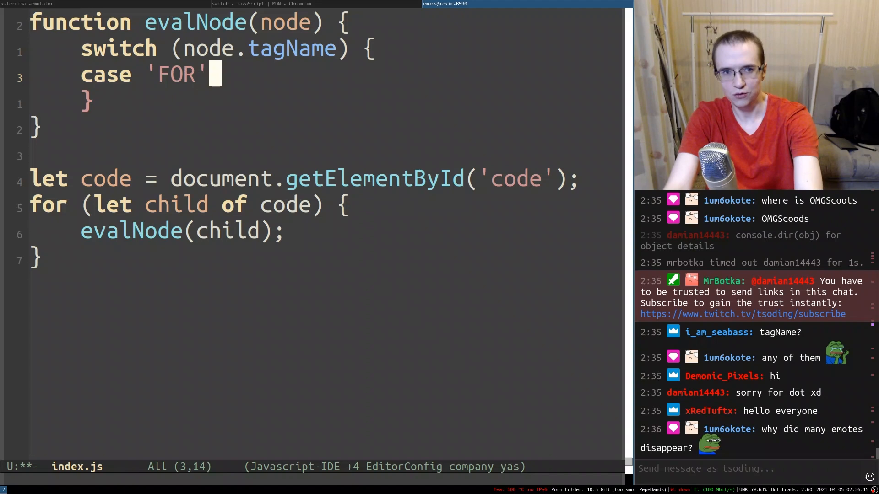
text(breal;)
text(default:)
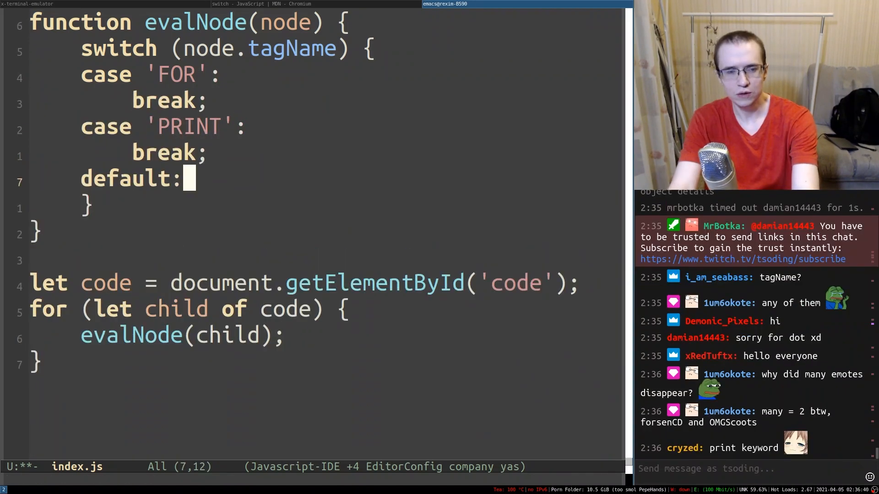
text(throw ')
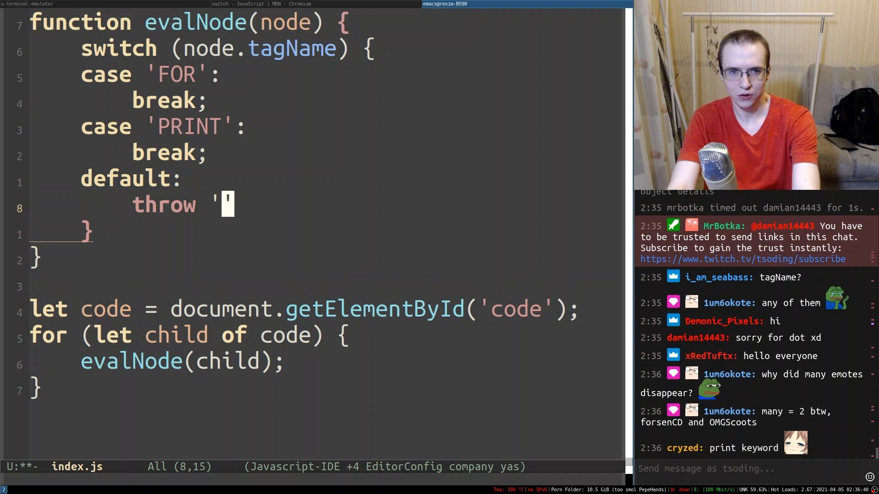
text(`Unknown nod)
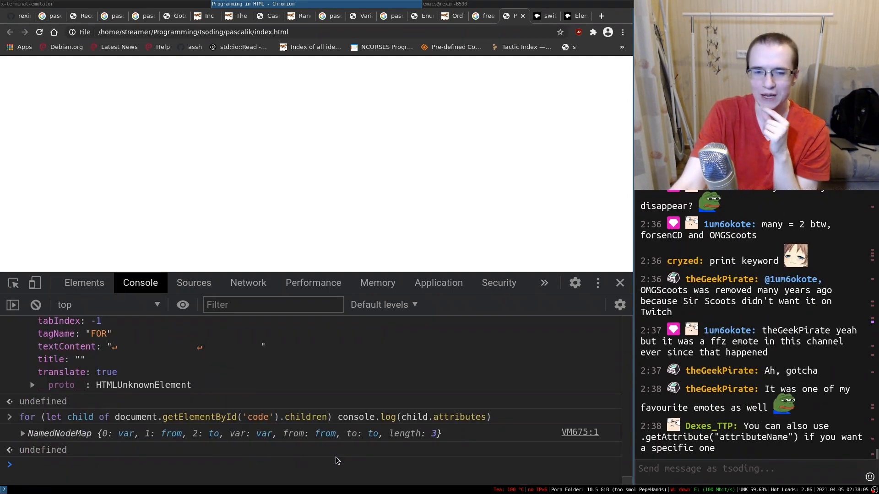
mouse_move(251, 423)
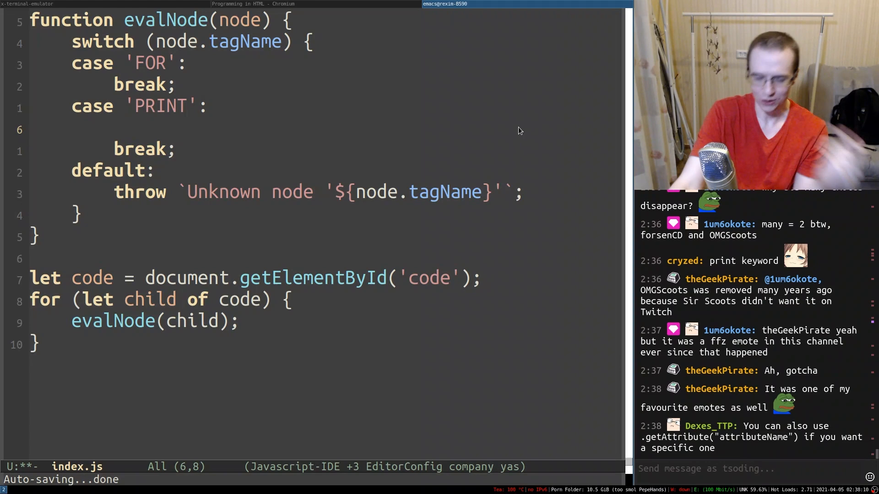
Step: Make the PRINT case console.log the node's message attribute
text(conso)
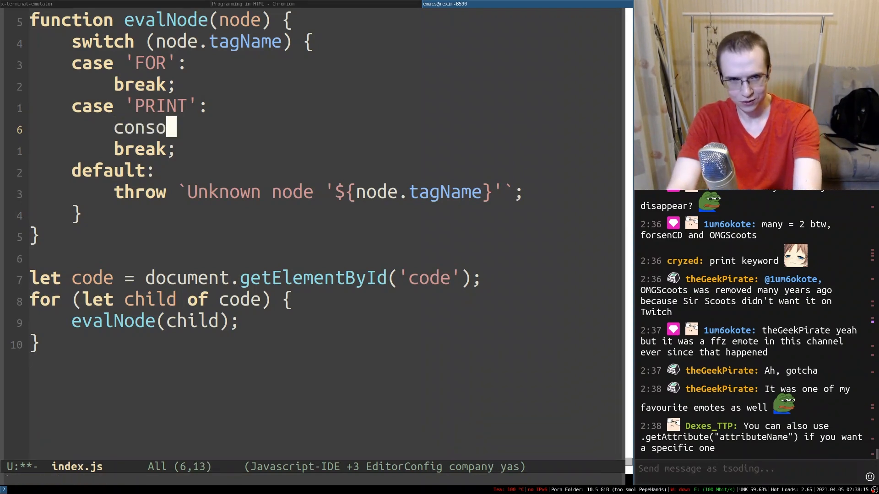
text(le.log(node.attributes[')
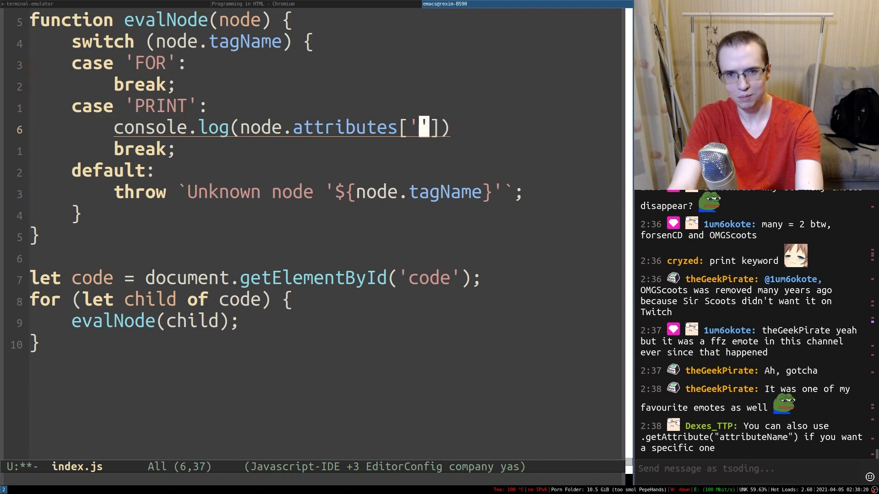
text(message)
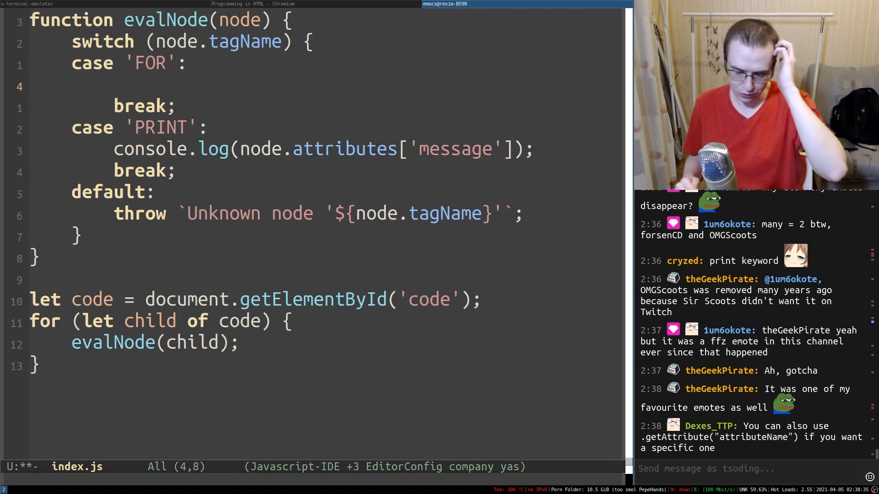
Step: Make the FOR case parse from/to attributes and loop from_value to to_value calling evalNode on children
text(let from_val)
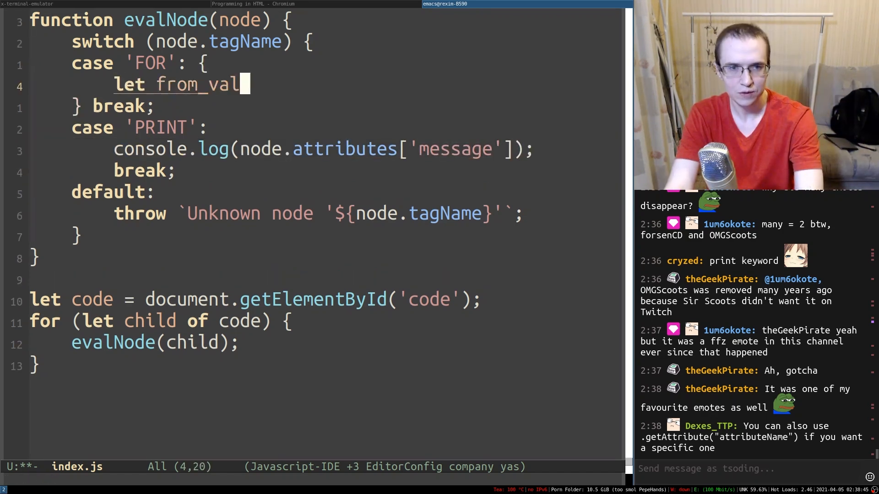
text(ue = node.attributes.)
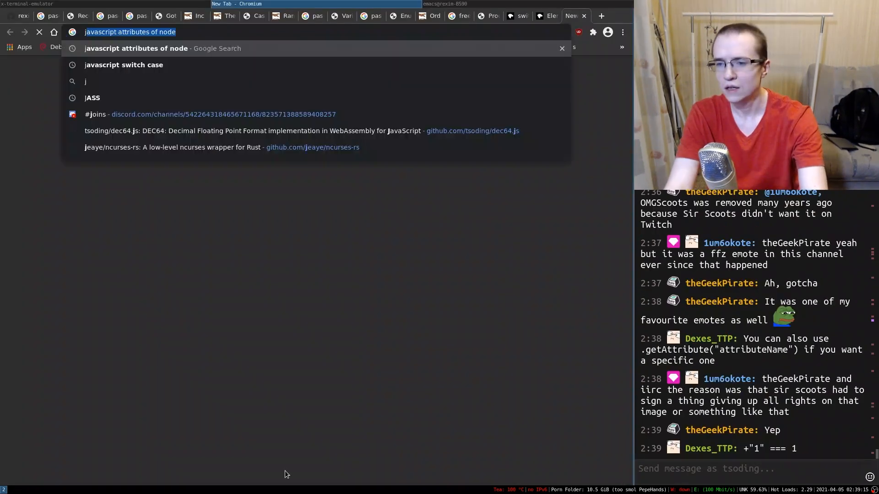
text(javascript string)
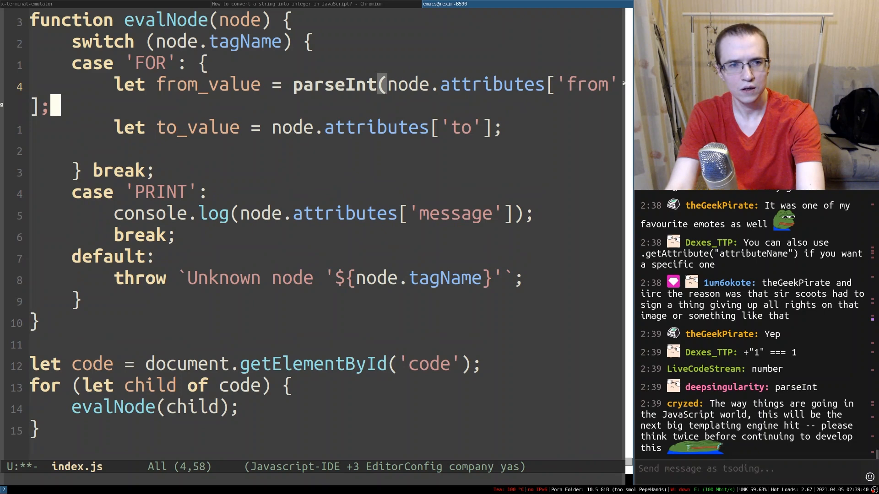
text(for (let i = from_value))
text(for (let for_child of node.children) {)
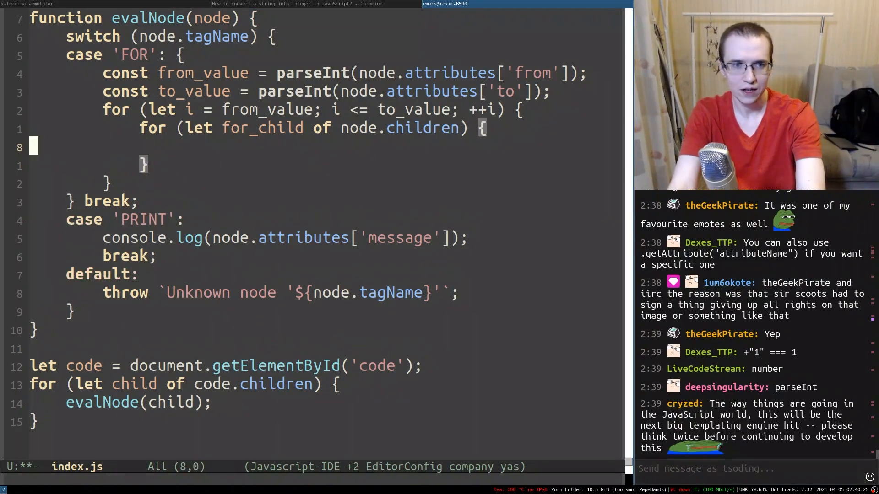
text(evalNode())
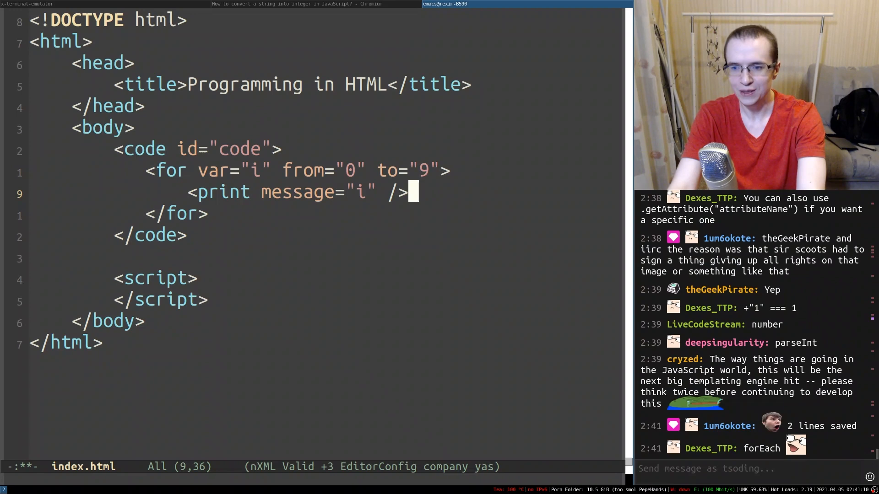
Step: Set the print message to Hello, World, then check the Console and Network tabs for index.js loading
text(Hello, World)
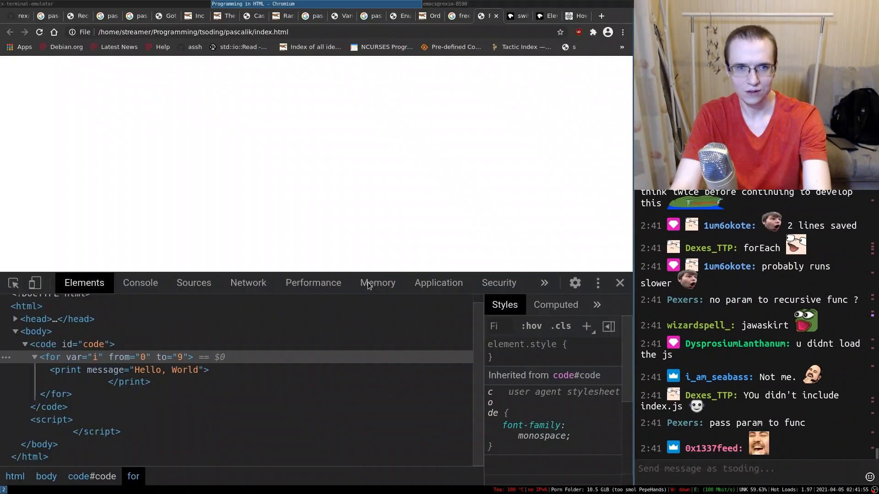
click(140, 283)
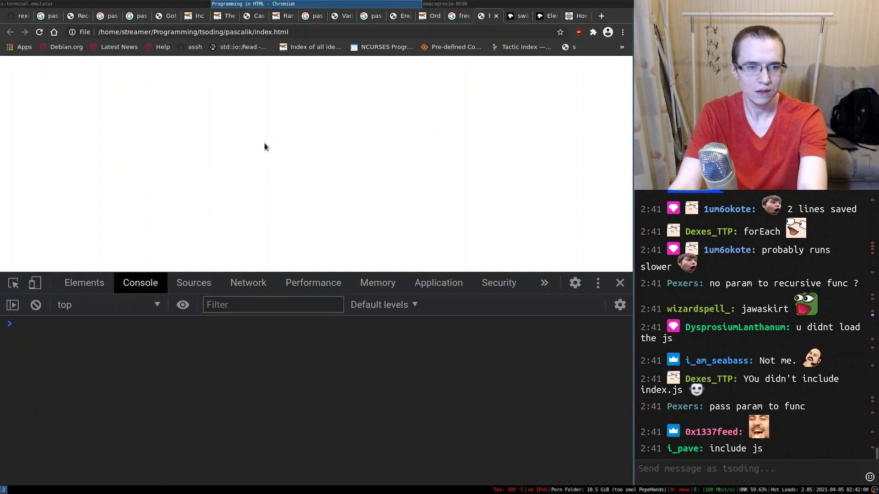
click(248, 283)
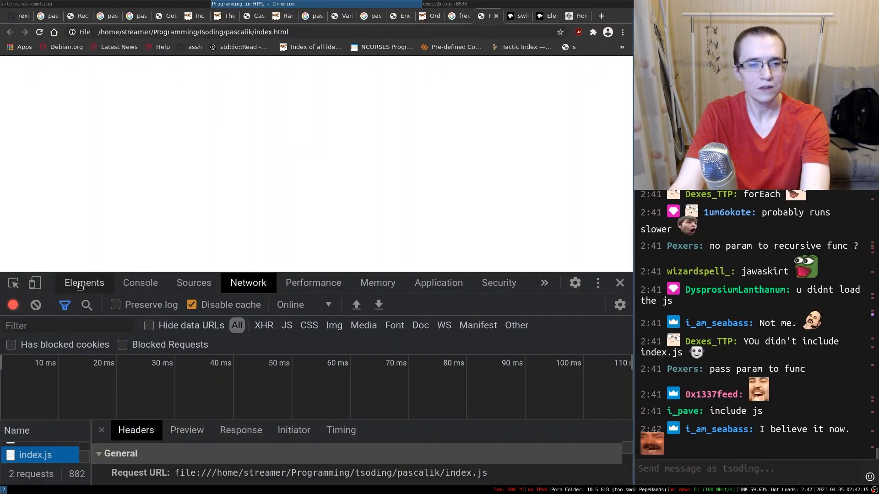
click(140, 283)
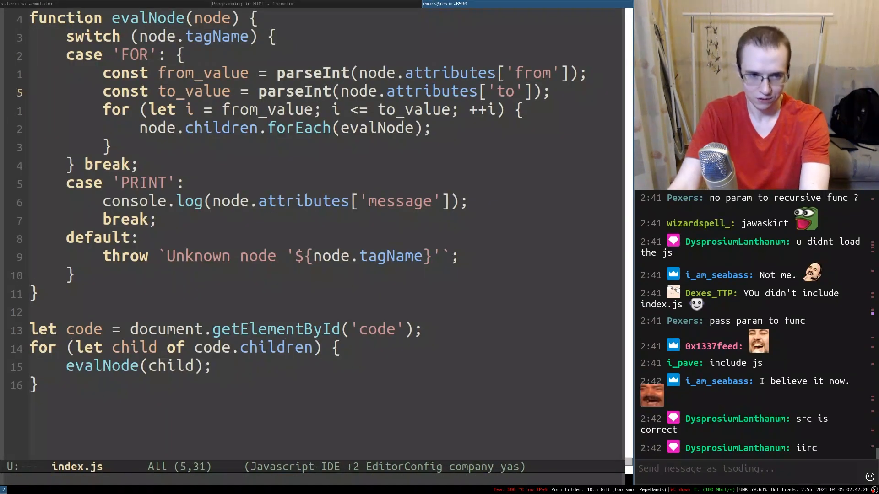
Step: Add a debug console.log of from=${fromValue}, to=${toValue} in the FOR case and save index.js
text(console.lo)
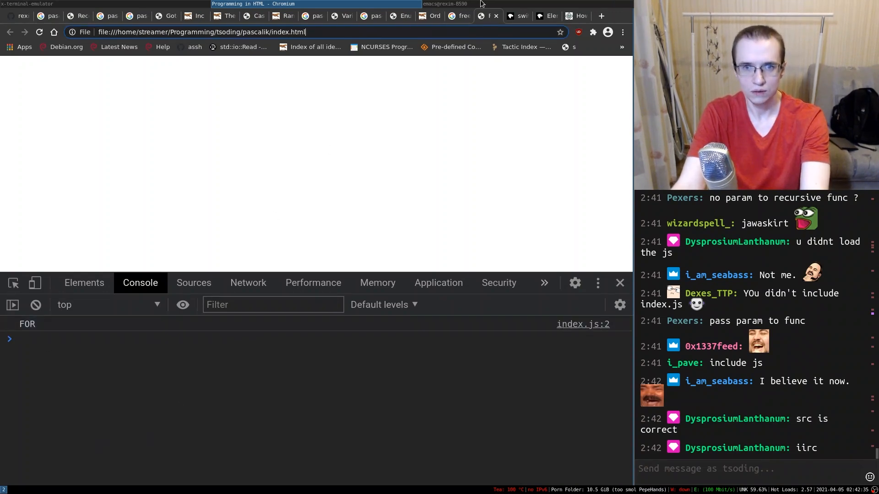
click(445, 4)
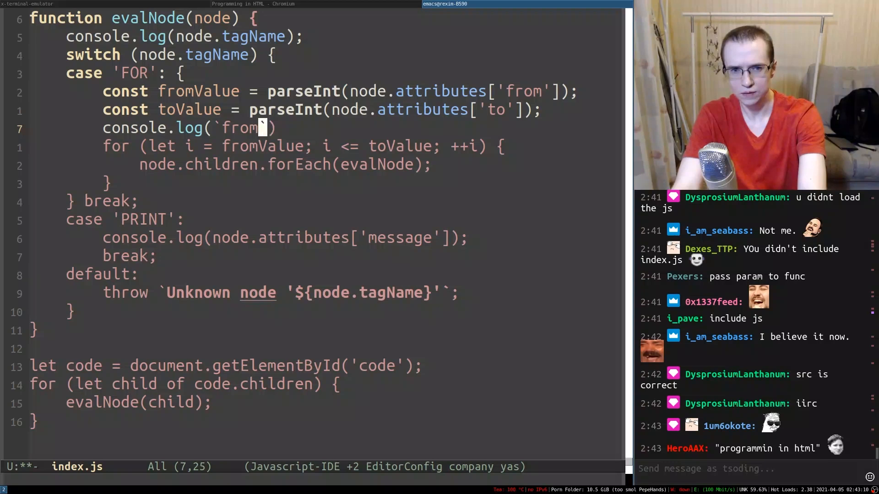
text(=${fromValue})
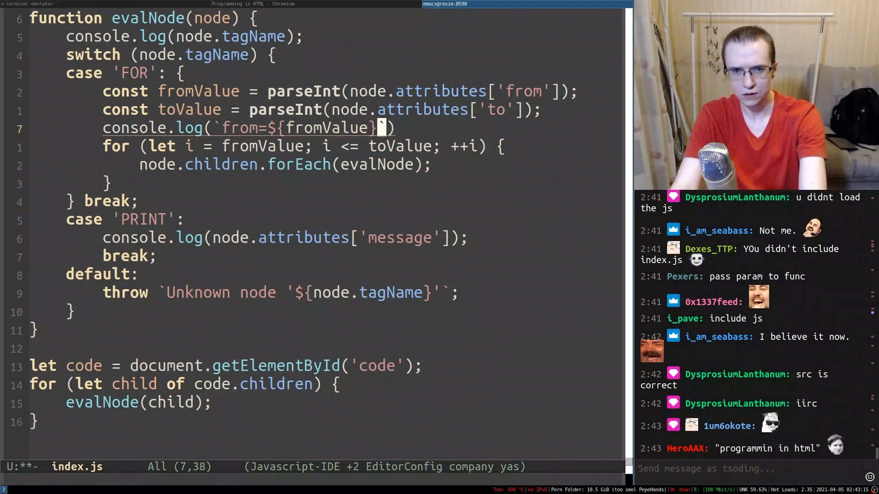
text(, to=${)
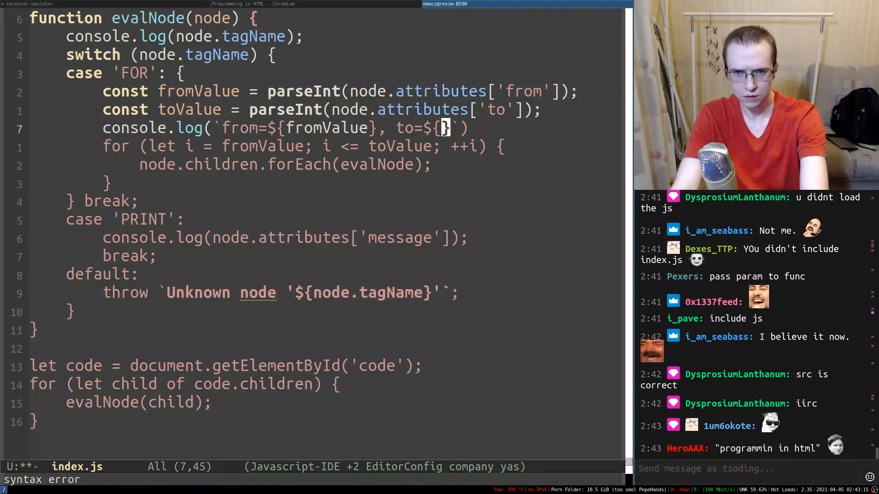
key(ctrl+x ctrl+s)
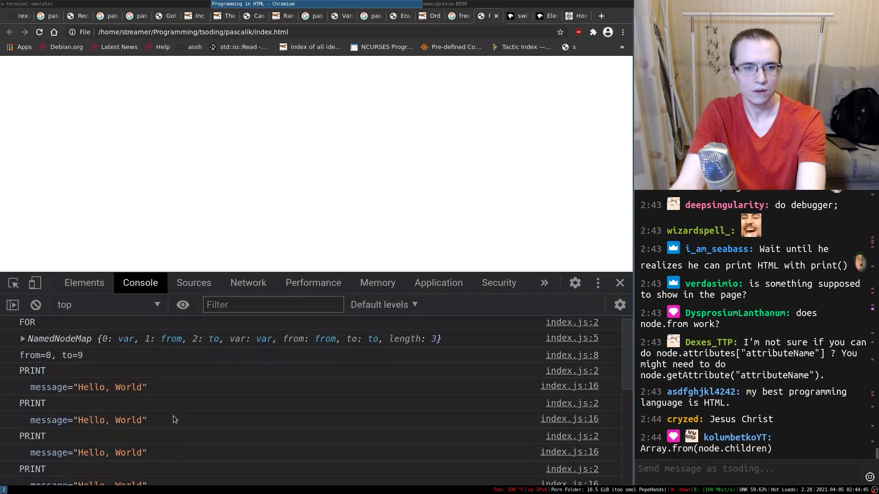
scroll(down, 3)
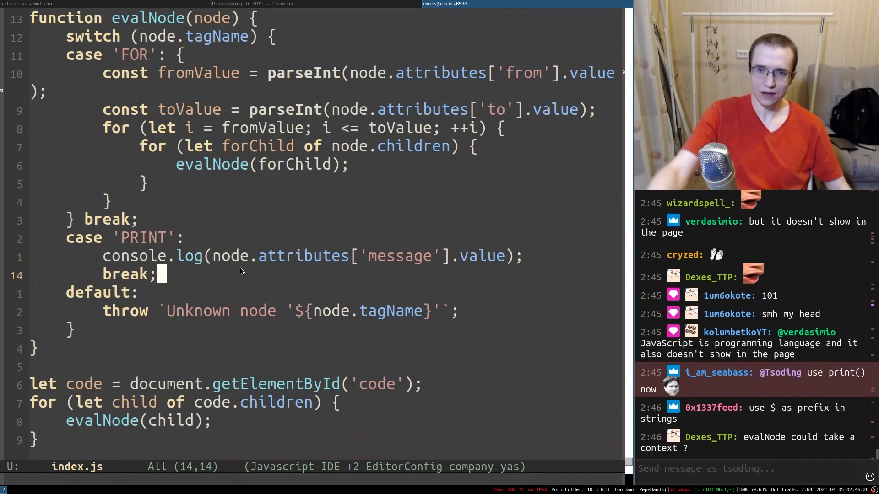
Step: Add const varName = node.attributes['var'].value to the FOR case
text(const varName = node)
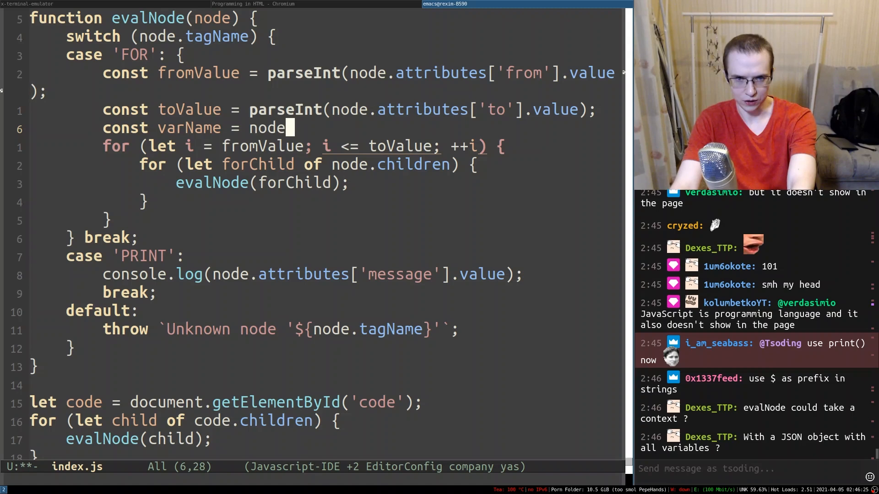
text(.attributes['var'].va)
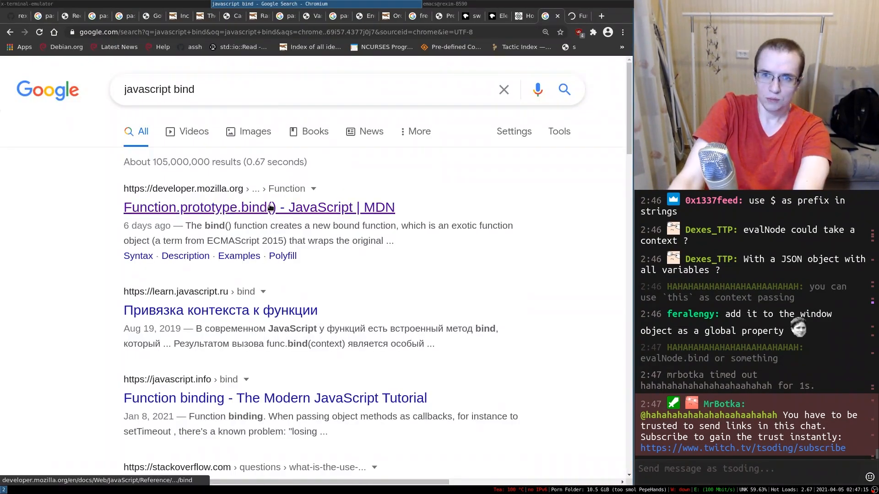
Step: Open the MDN Function.prototype.bind() page from the 'javascript bind' search results
click(258, 207)
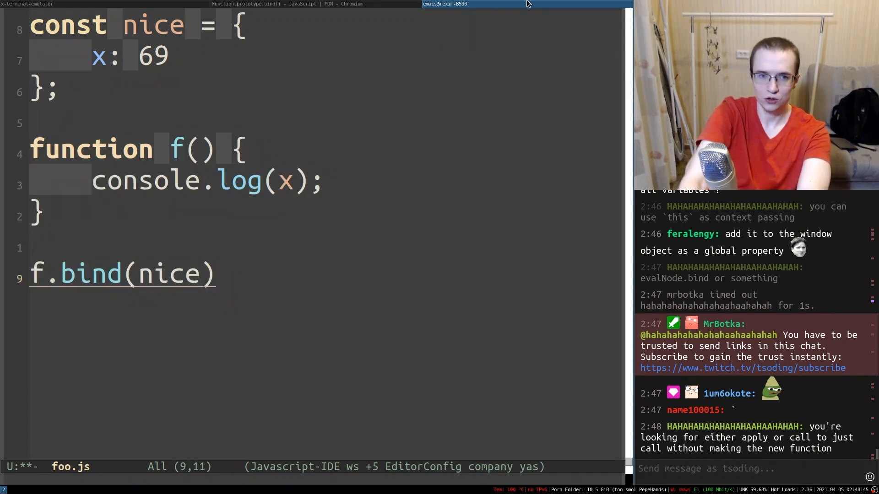
Step: In foo.js invoke f.bind(nice)() and log this.x, then skim the MDN page
text(();)
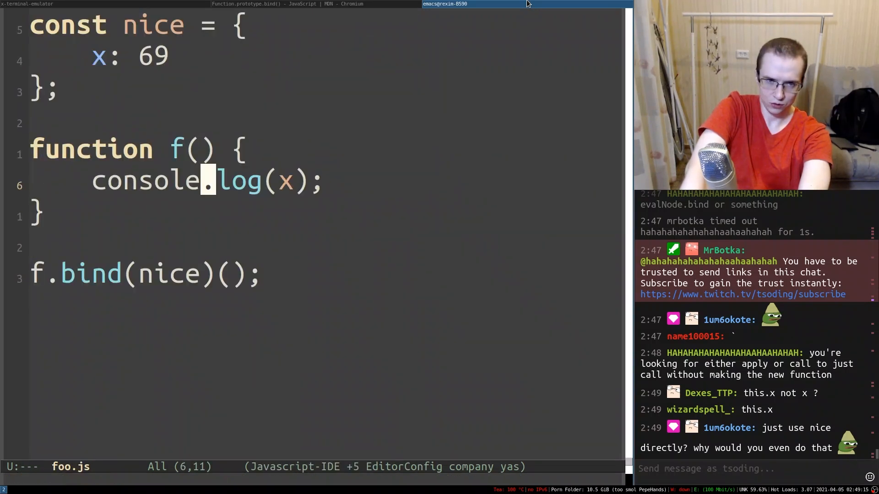
text(this.)
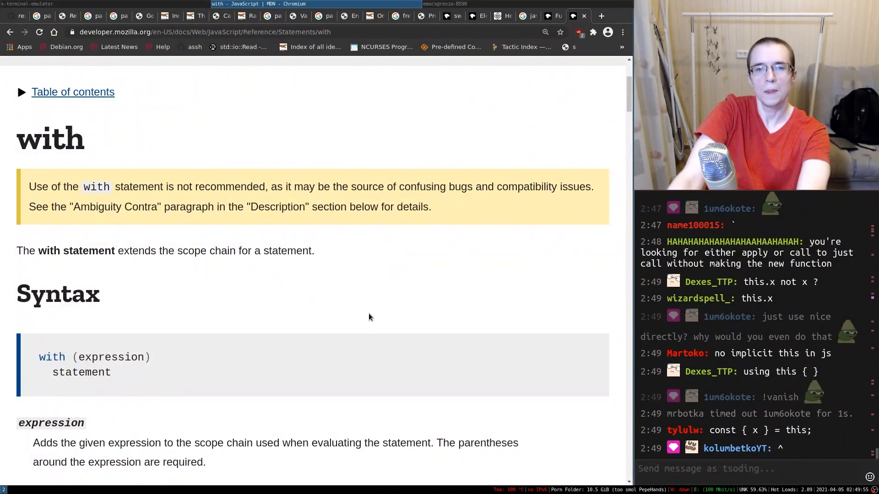
scroll(down, 3)
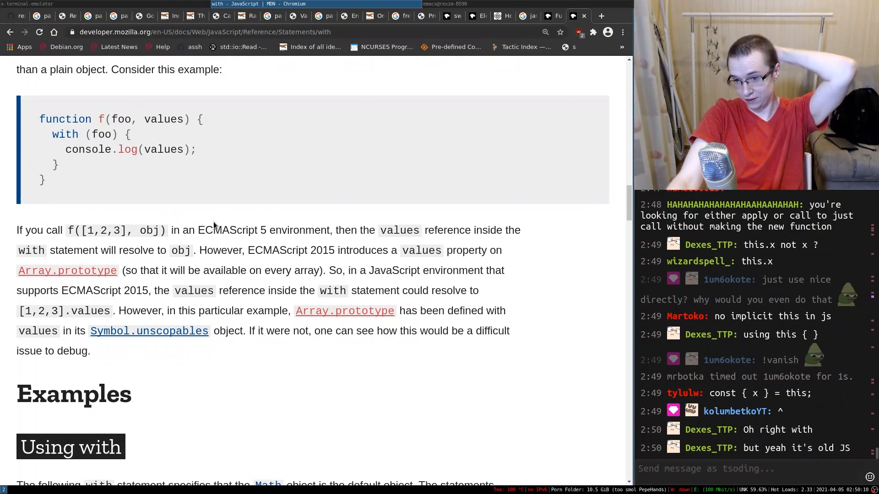
scroll(down, 3)
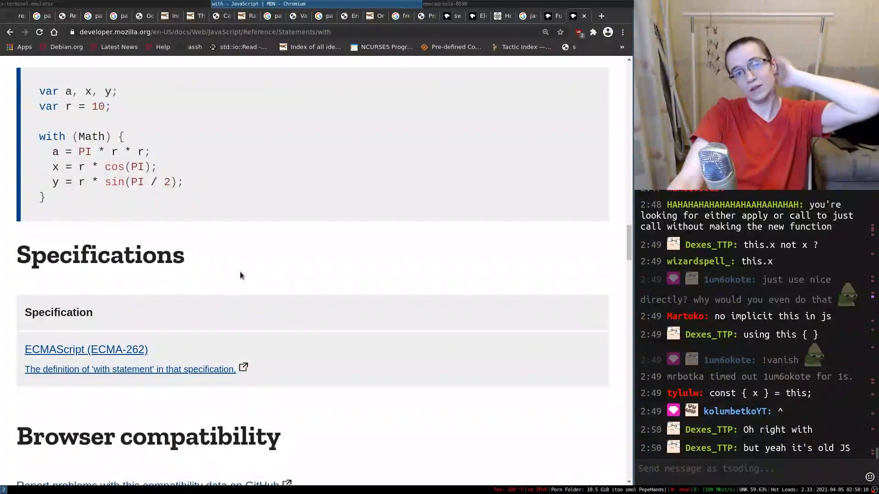
scroll(down, 3)
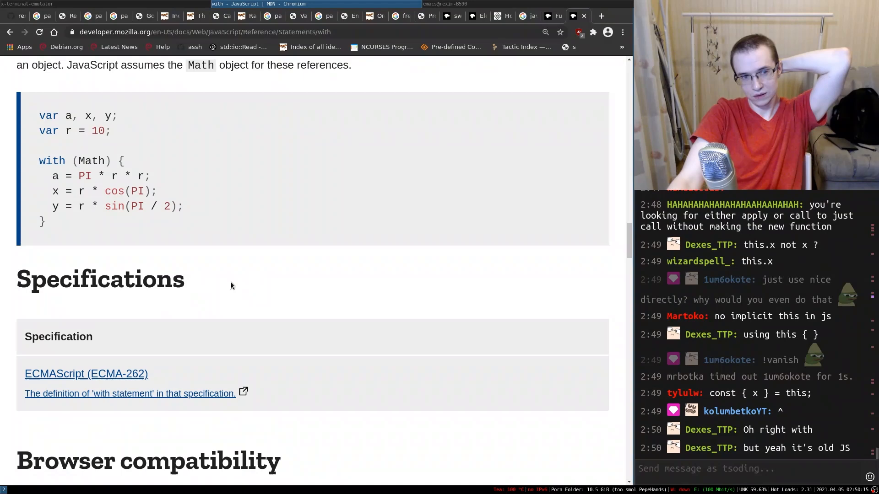
scroll(down, 3)
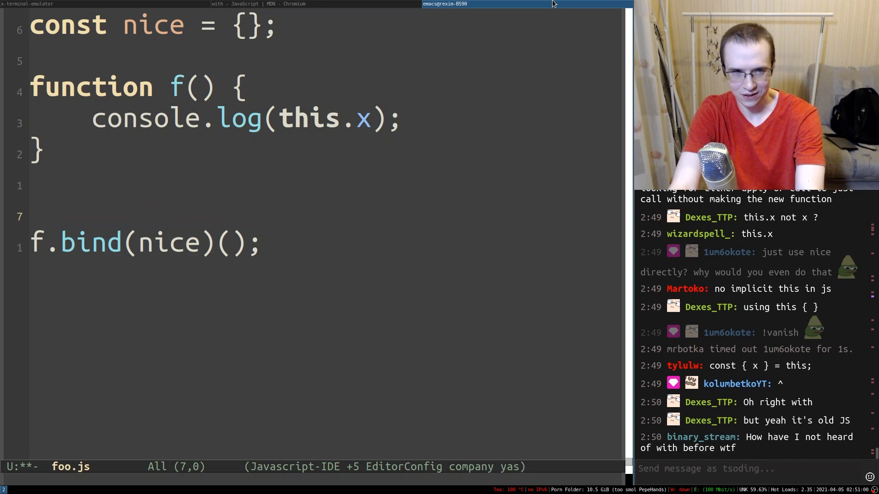
Step: In foo.js set nice['x'] = 4520 to test property assignment on the bound object
text(nice['x'])
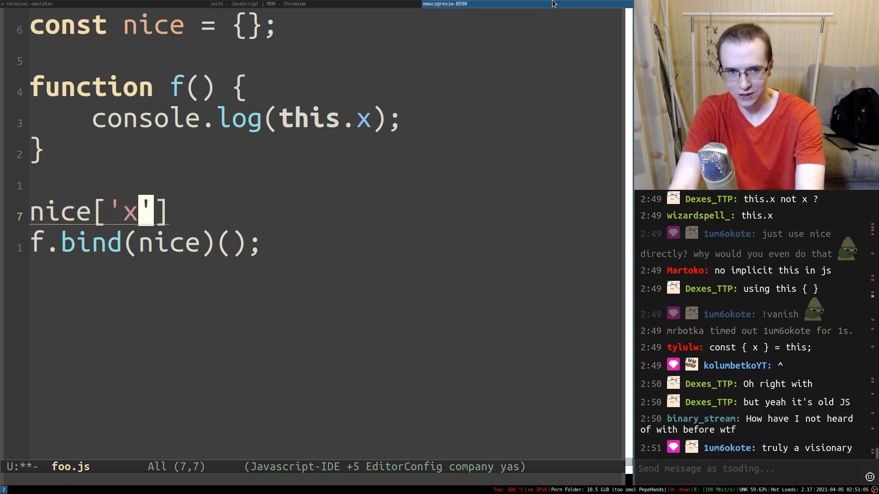
text(= 4520)
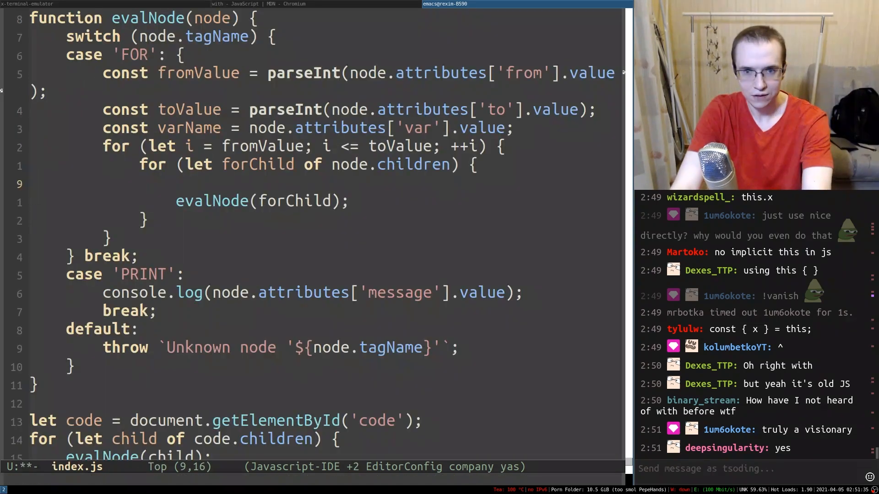
Step: In the FOR loop build let context = {}; context[varName] = i; and call evalNode.bind(context) on each child
text(let context = {};)
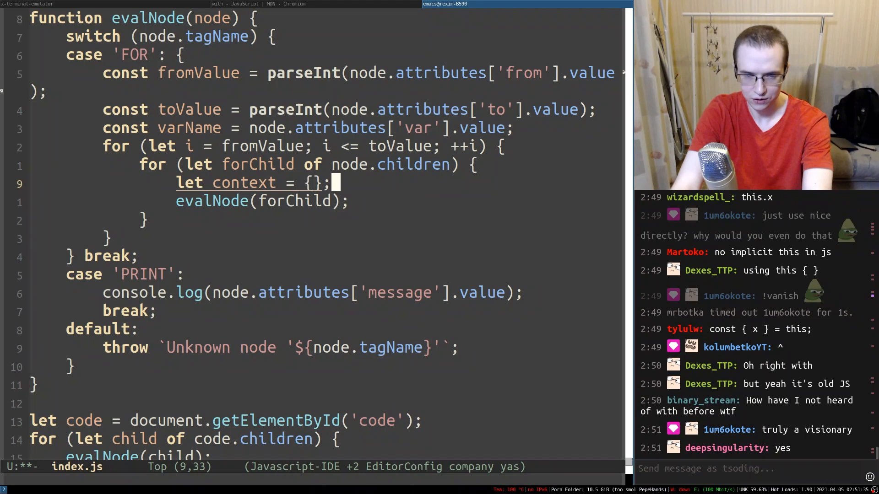
text(context[varName)
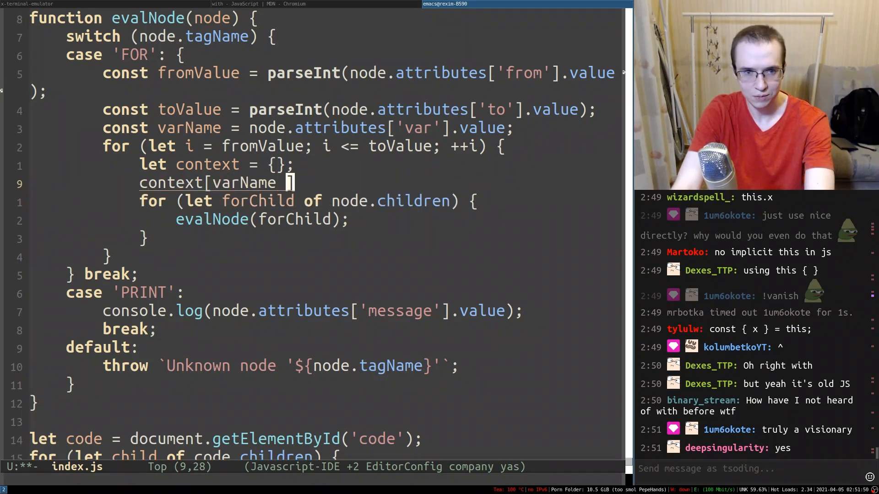
text(] = i;)
click(261, 220)
text(.)
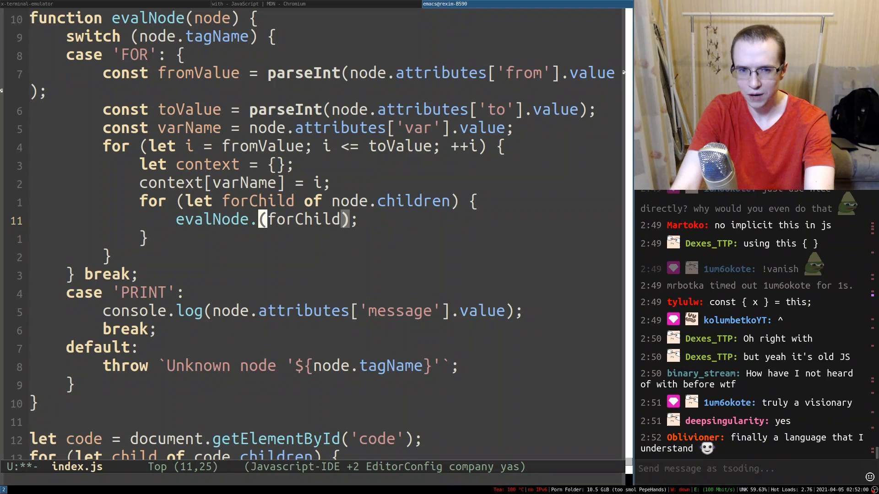
text(bind(context))
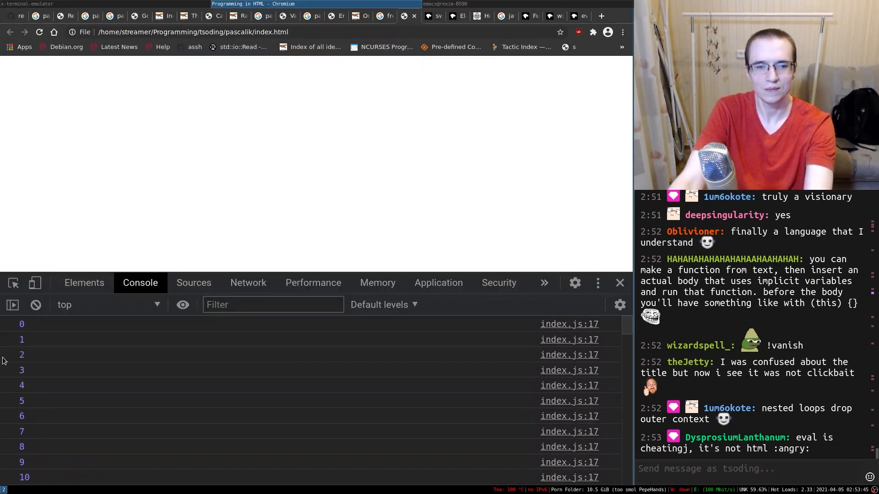
scroll(down, 3)
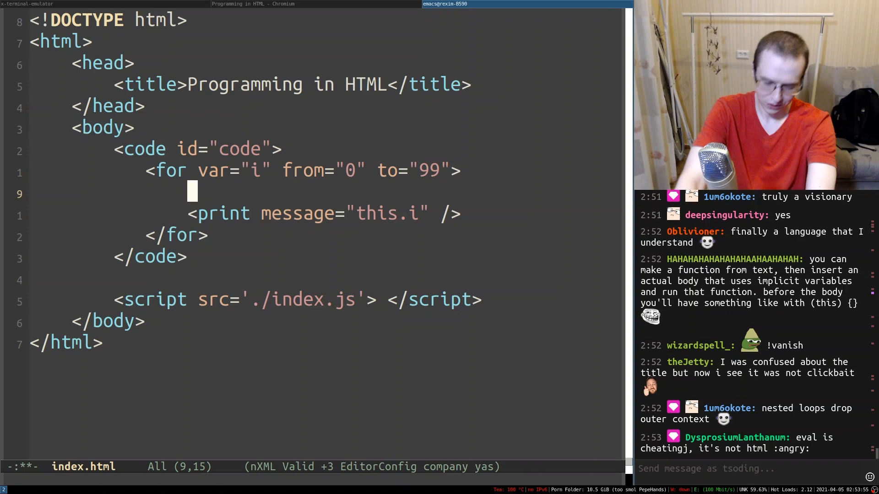
Step: In index.html, wrap the print in an if tag with condition "this.i % ..."
text(<if condition=>)
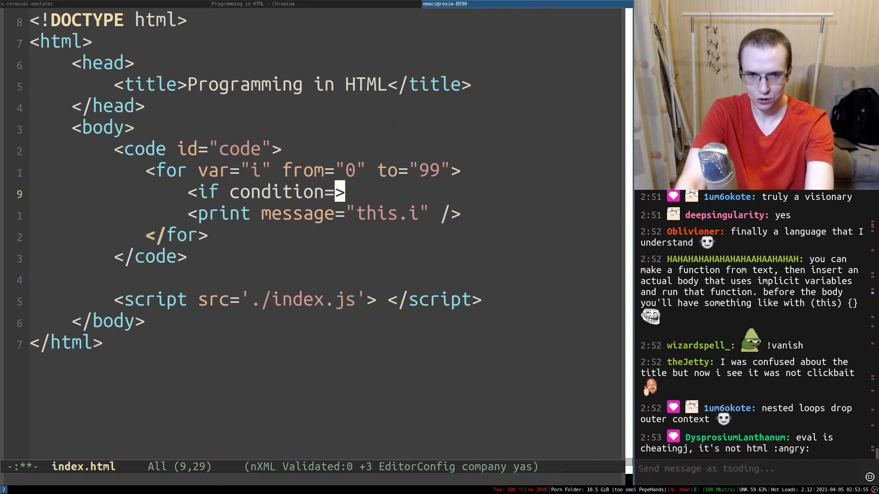
text("this.i %)
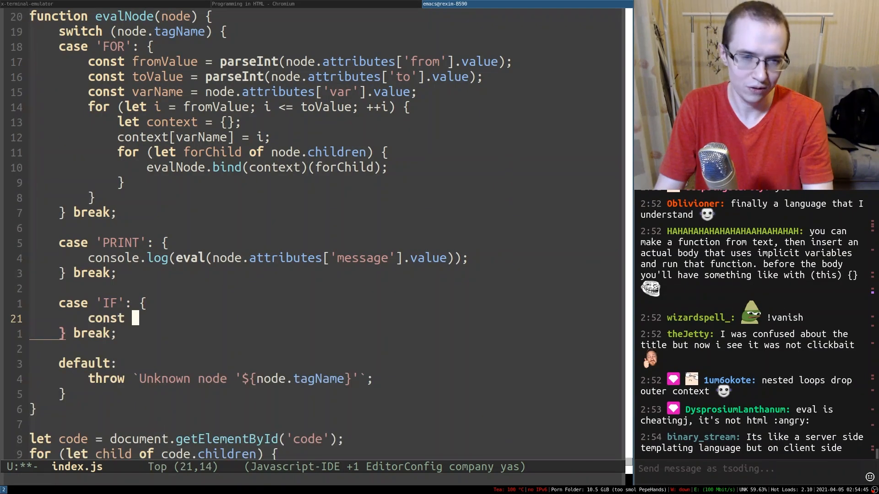
Step: In index.js, add an IF case that reads the condition attribute, evals it, and loops over ifChild
text(condition = node.attributes[')
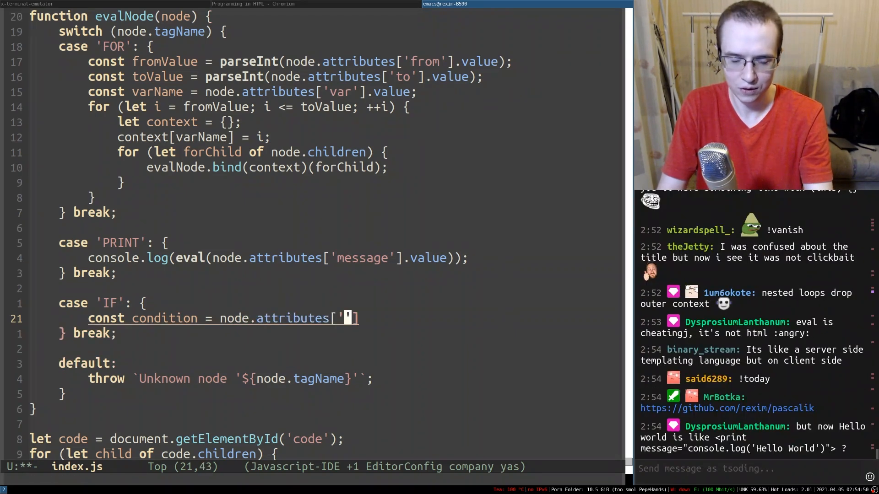
text(condition'].value;)
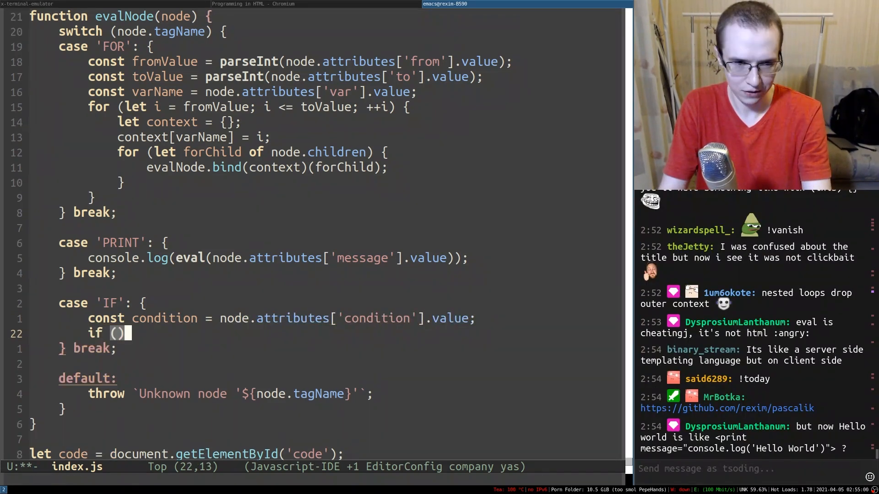
text(eval(condition)
text(for ()
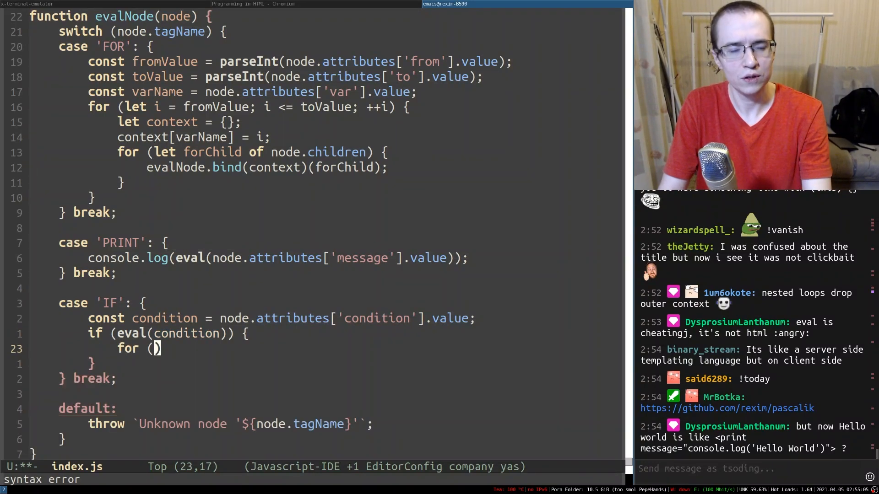
text(let ifChld of node.children)
text(evalNode()
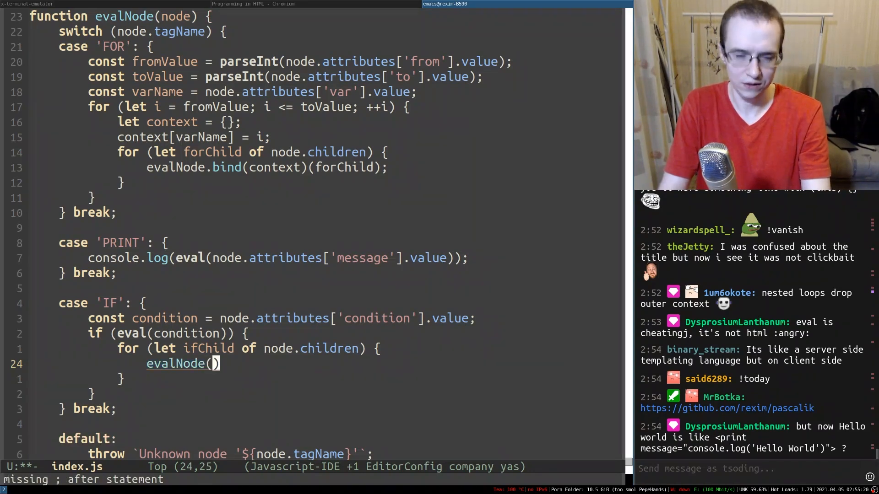
text(ifChild);)
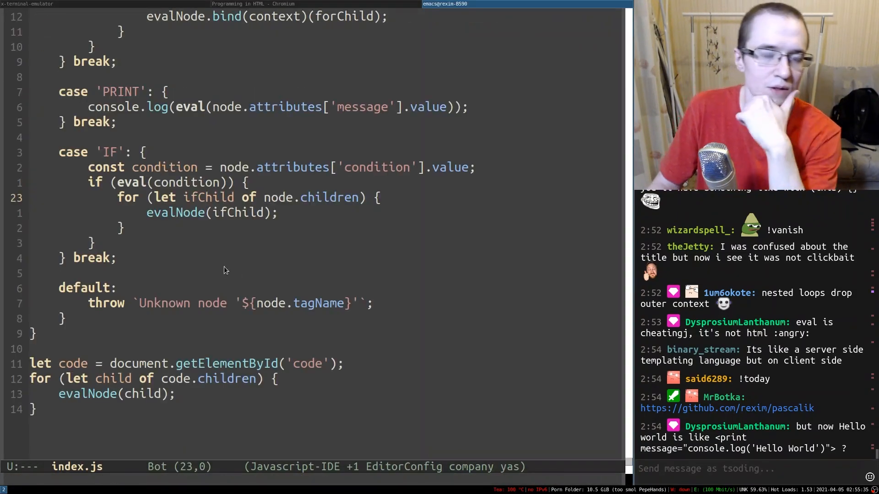
Step: Call evalNode.bind(this)(ifChild) so each child runs in the loop context
click(253, 4)
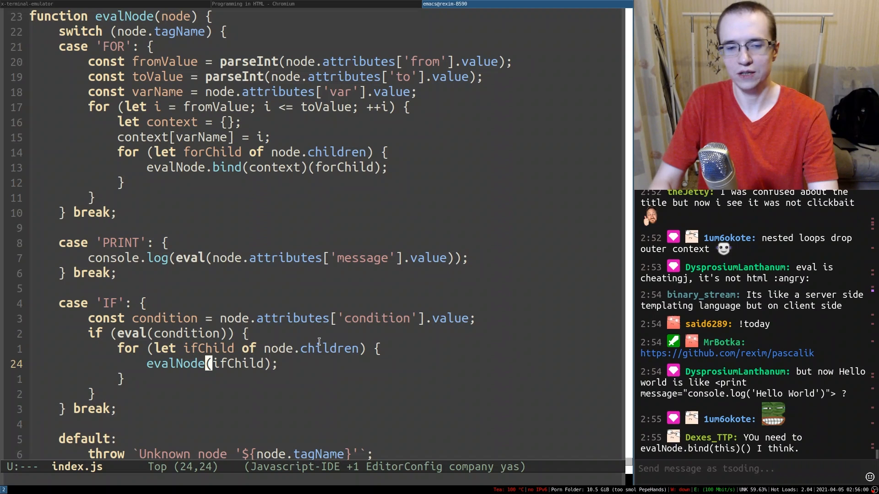
text(.bind())
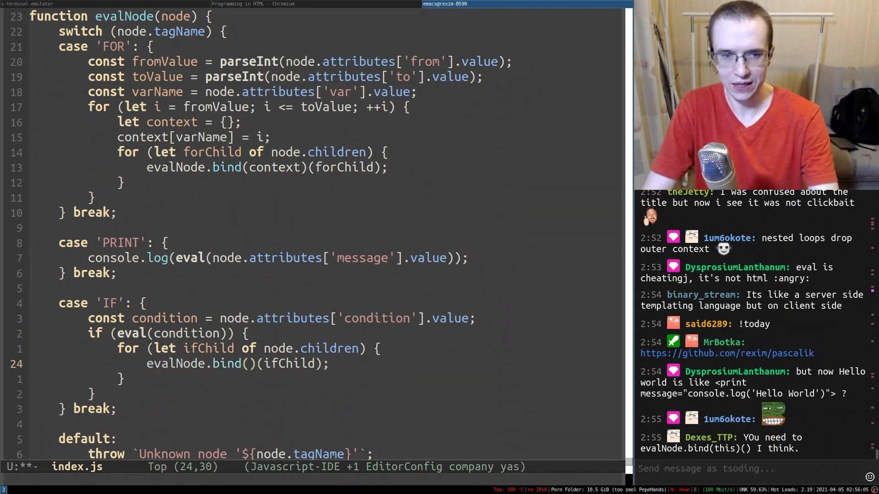
text(this)
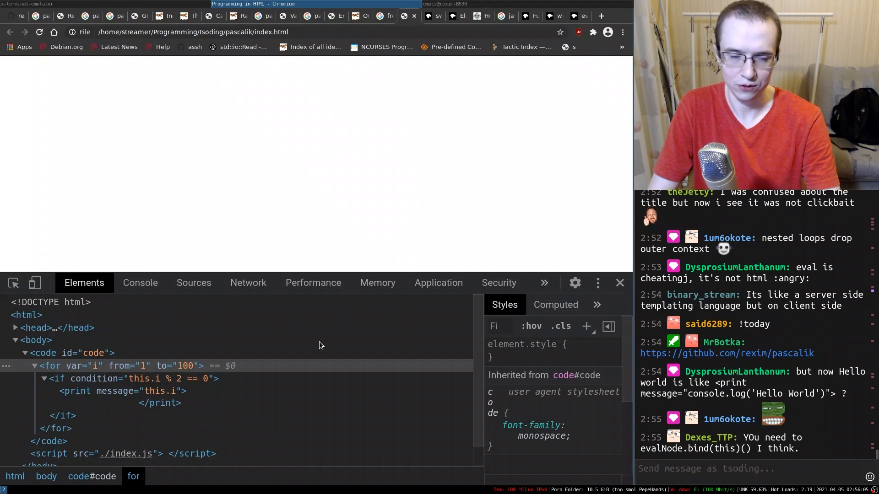
Step: Inspect the if element in DevTools and view the console listing even numbers 2, 4, 6…
click(43, 378)
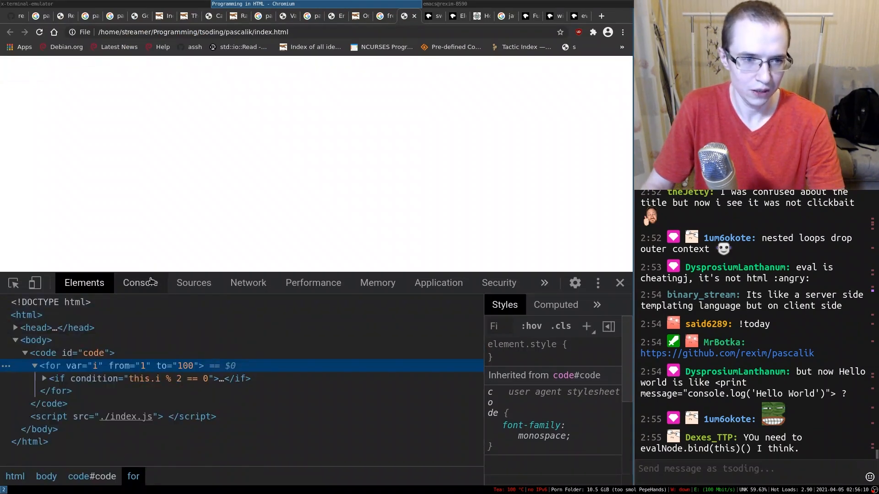
click(140, 282)
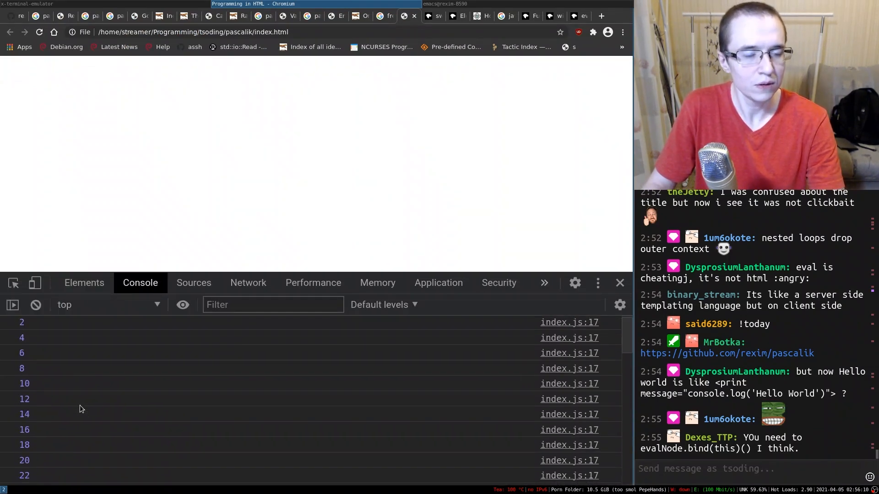
click(134, 401)
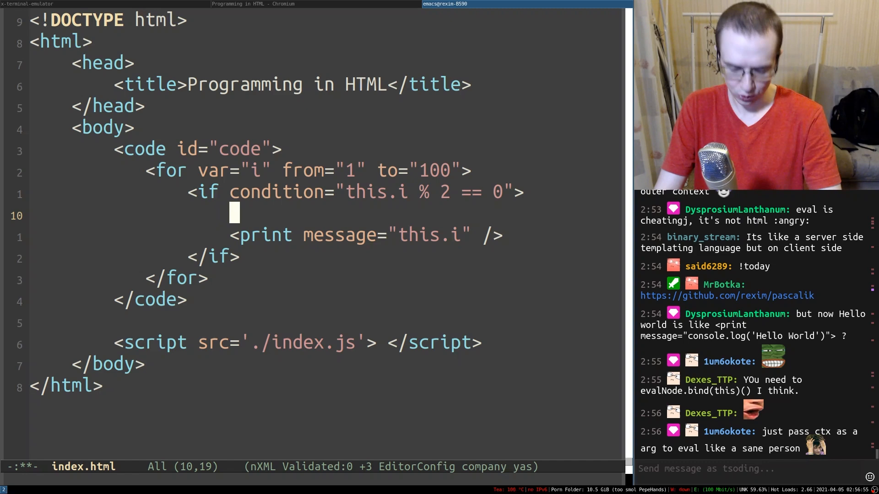
Step: Sketch nested condition/mod/var name='i'/literal tags inside the if, then replace them with a TODO comment about a proper HTML AST
text(<cnditio>)
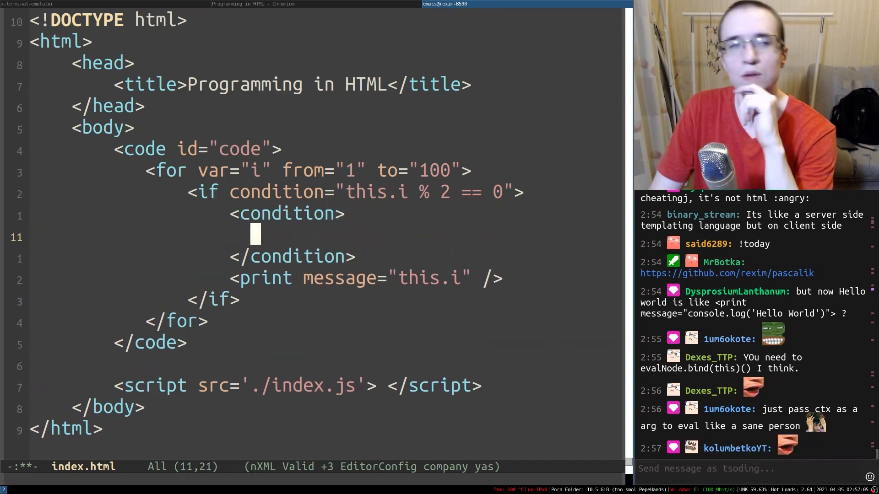
text(<>)
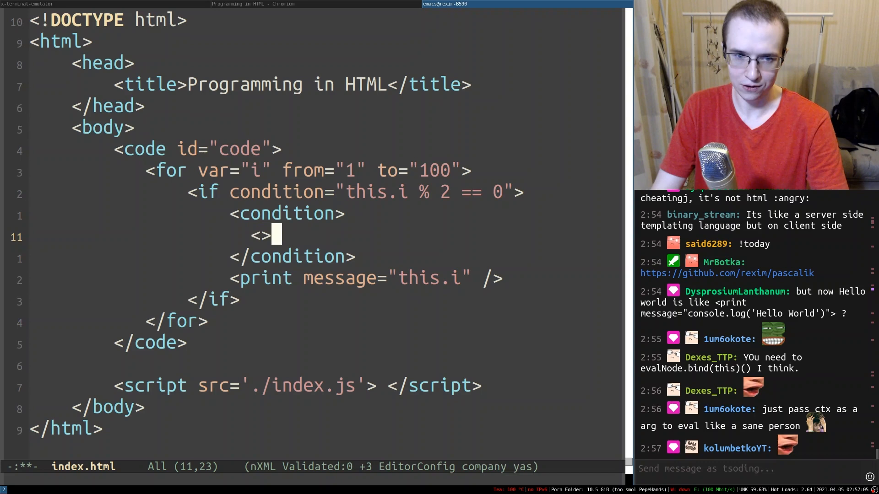
text(nod)
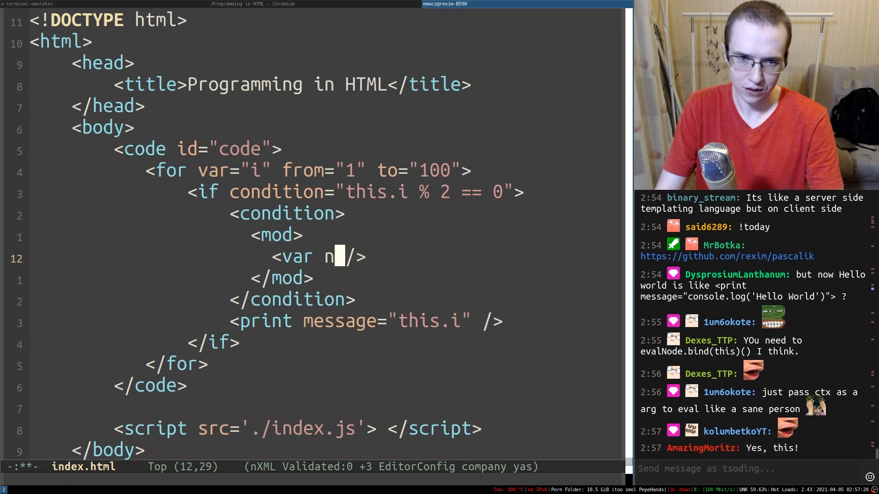
text(ame='i')
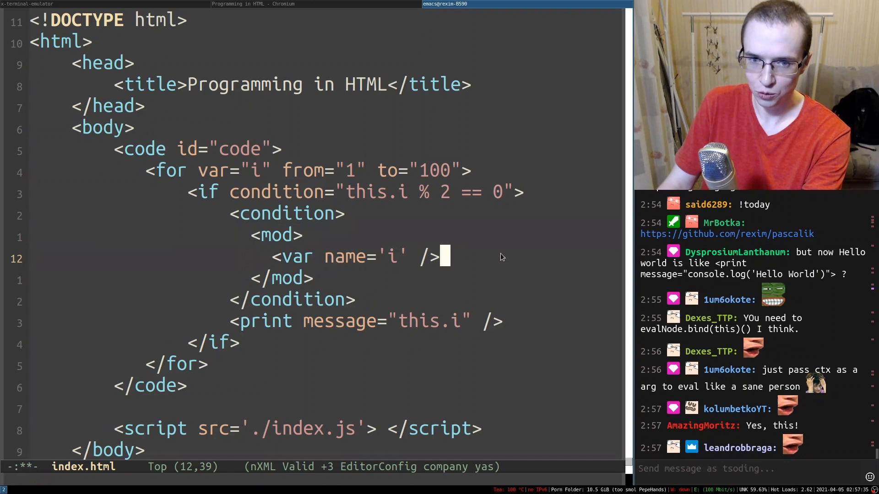
text(<lite>)
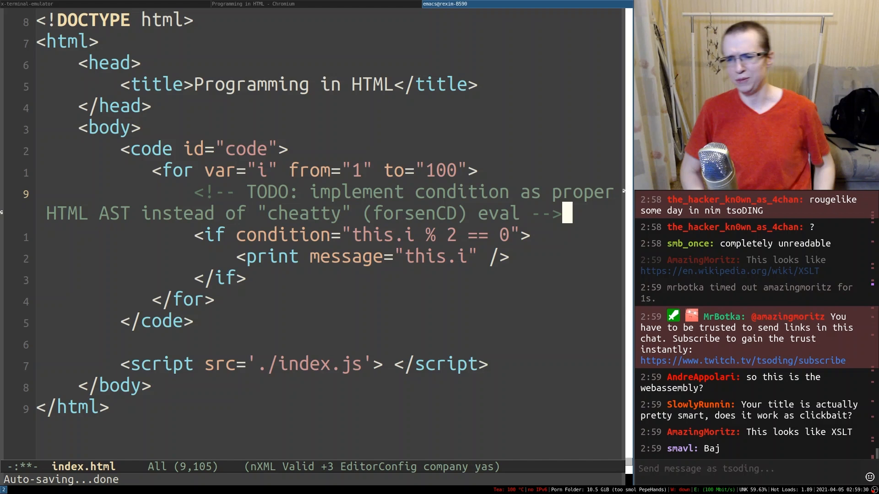
Step: Add then/else to the if: condition % 15, then prints 'FizzBuzz', else prints this.i; start a switch tag above
text(<else>)
text(<then>)
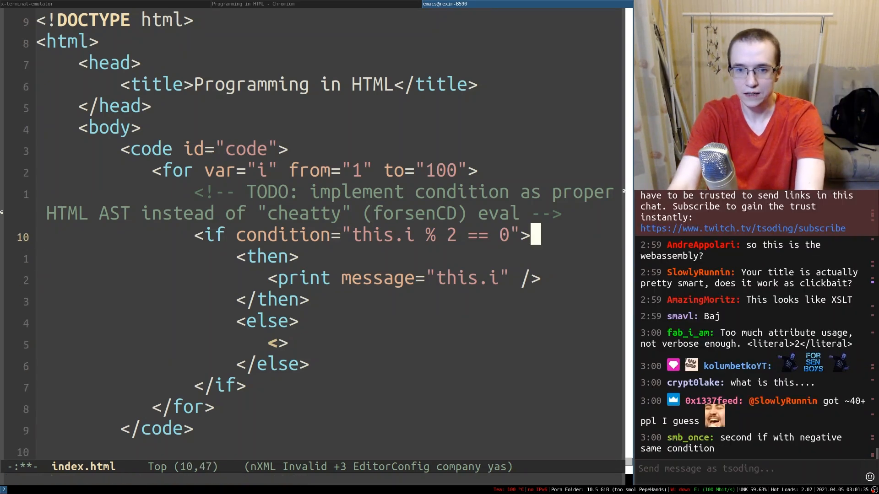
text(5)
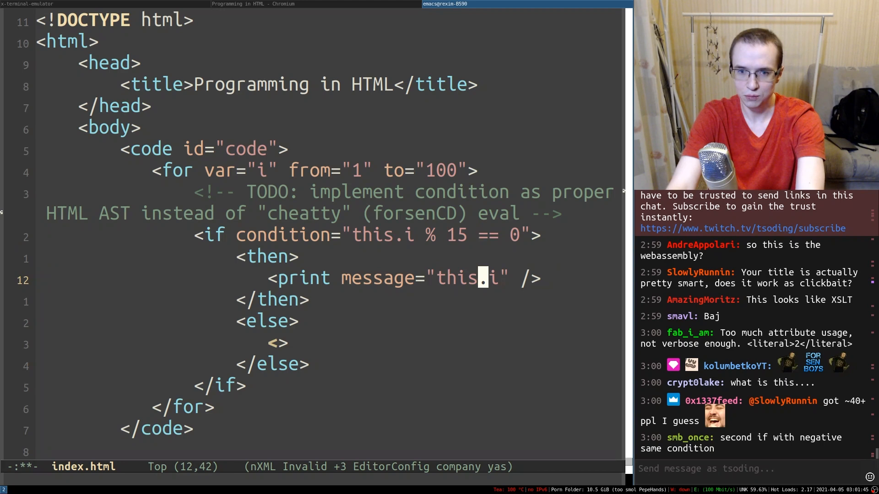
text(FizzBuzz)
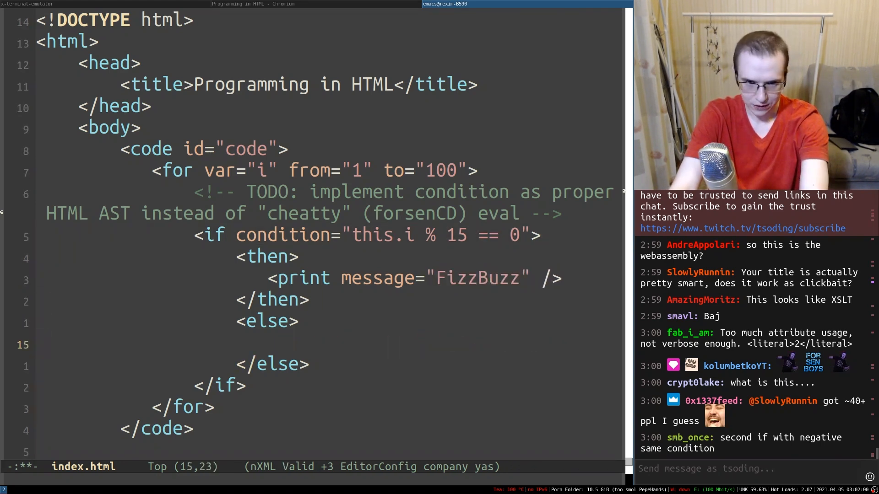
text(<print message="">)
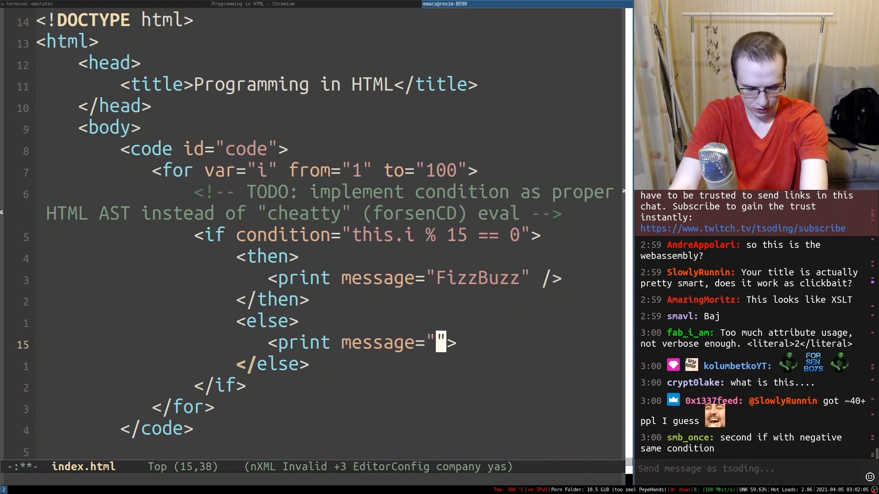
text(this.i)
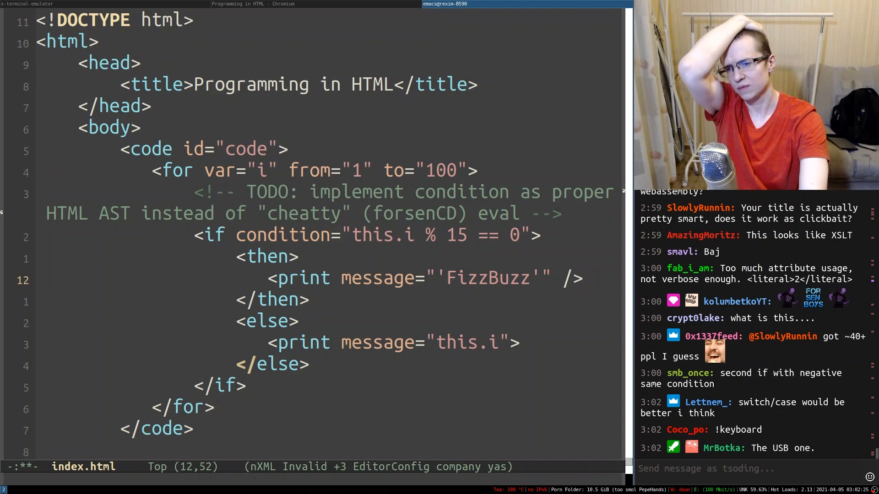
text(<switch>)
text(<case>)
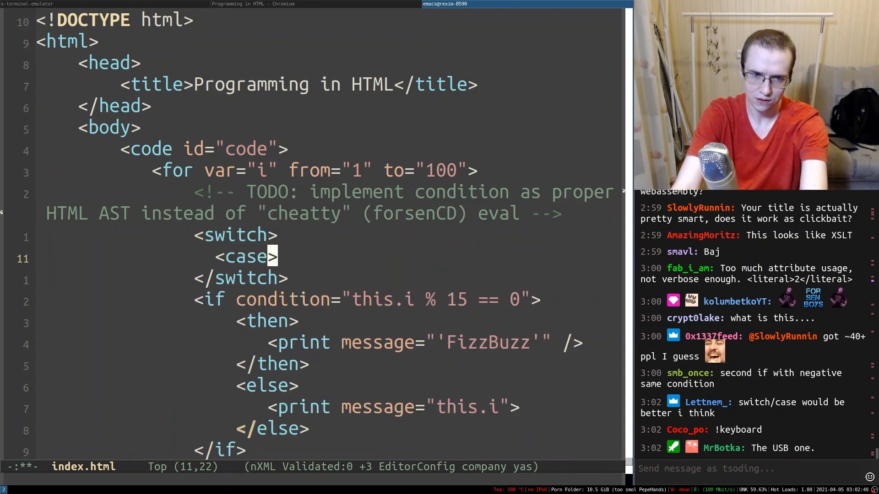
Step: Write the switch with case tags for this.i % 15, % 3 and % 5 printing FizzBuzz, Fizz and Buzz
text(condition="this.i % 15)
text(<print message="'FizzBuzz'">)
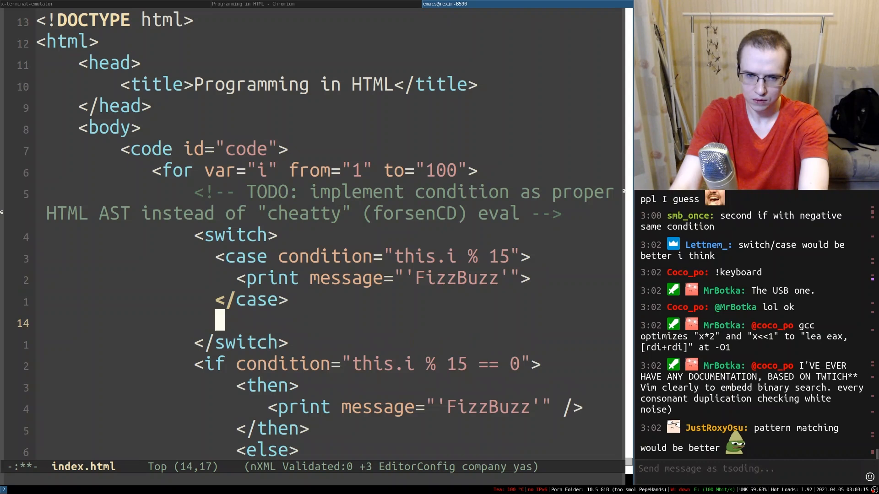
text(<case>)
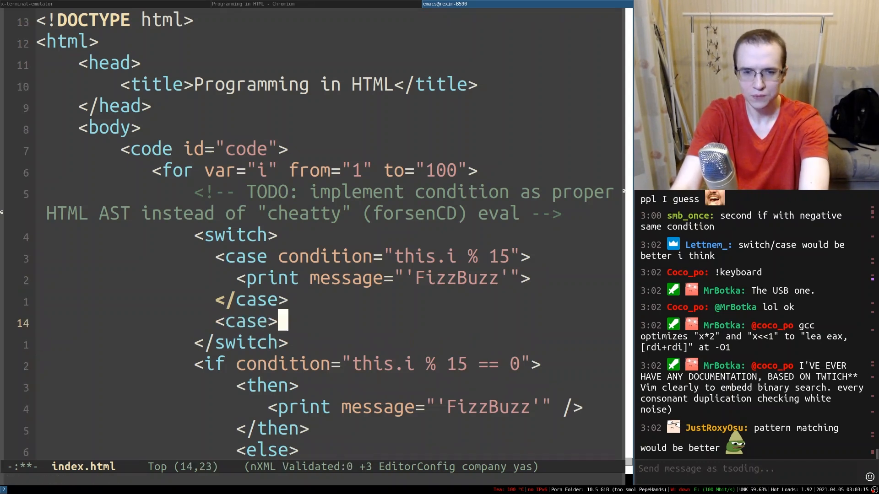
text(condition="this.i % 3")
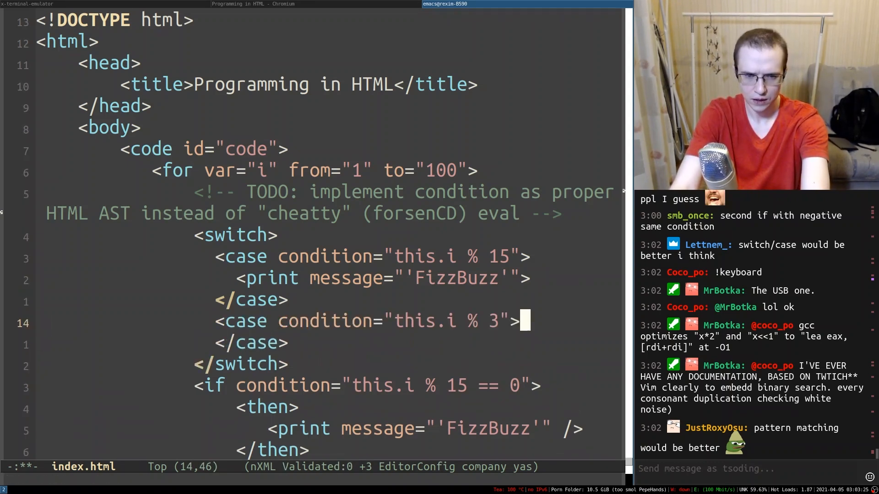
text(<print message="">)
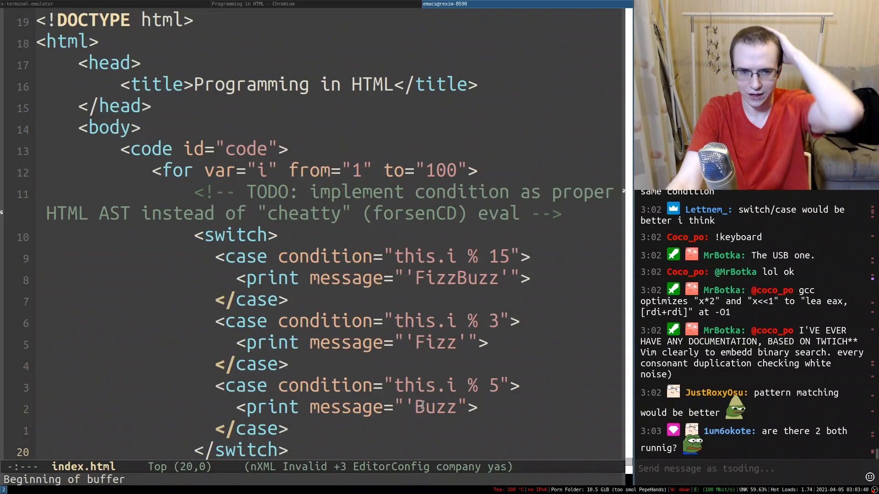
scroll(down, 3)
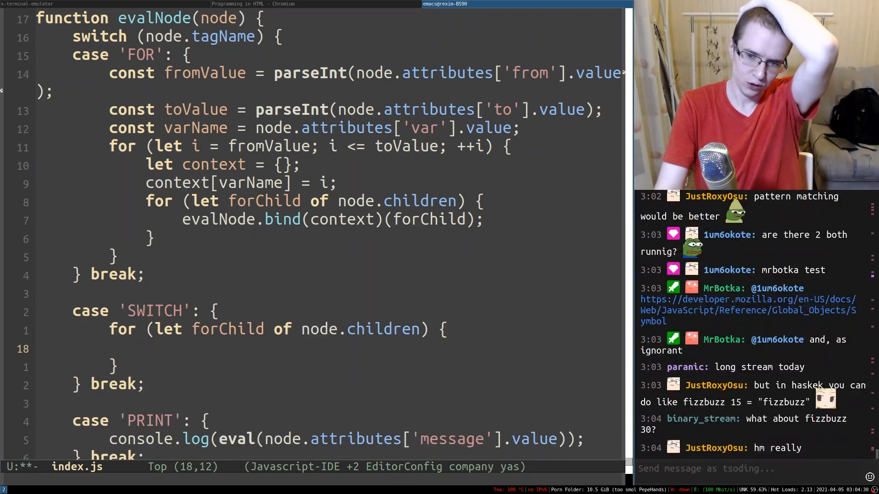
Step: Add case 'SWITCH' in index.js with a for loop over node.children, then return to index.html
text(forChild.tagName)
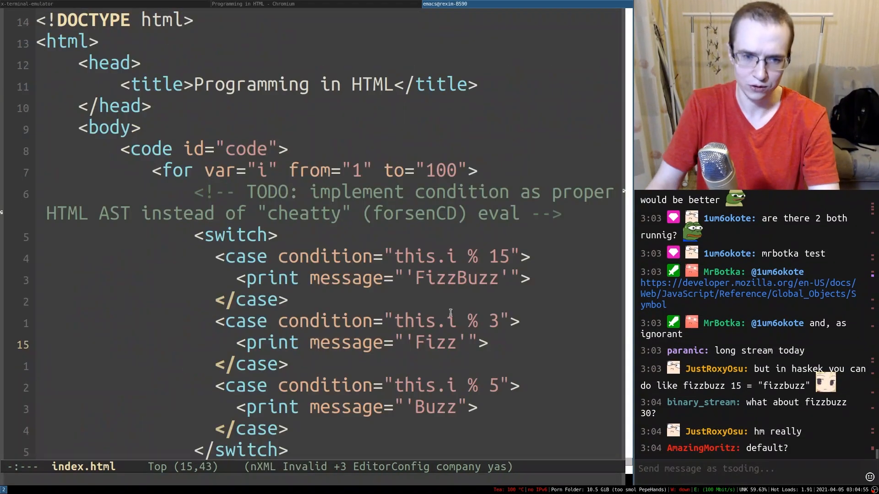
Step: Add a default branch containing <print message="this.i"/> below the last case
scroll(down, 3)
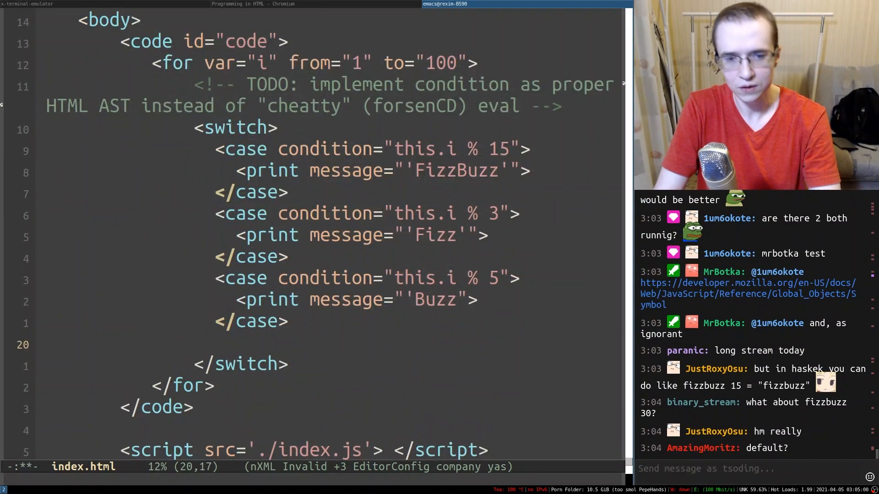
text(<defa>)
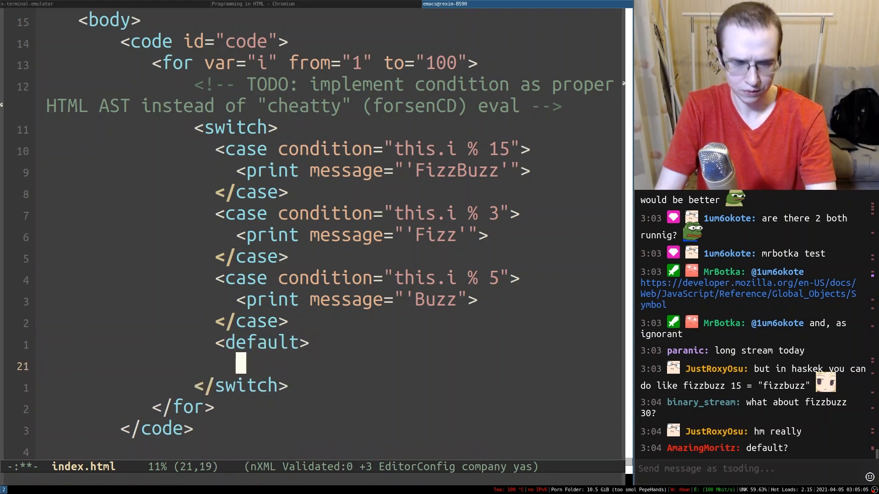
text(<pri>)
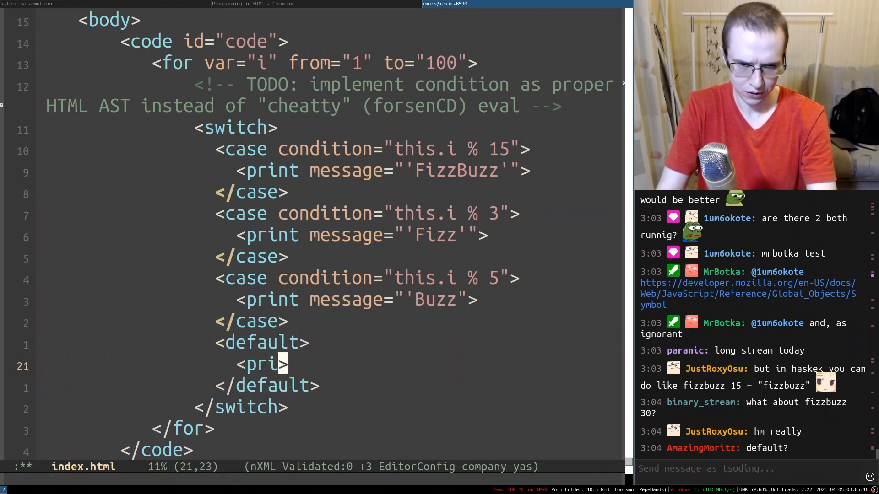
text(nt mess)
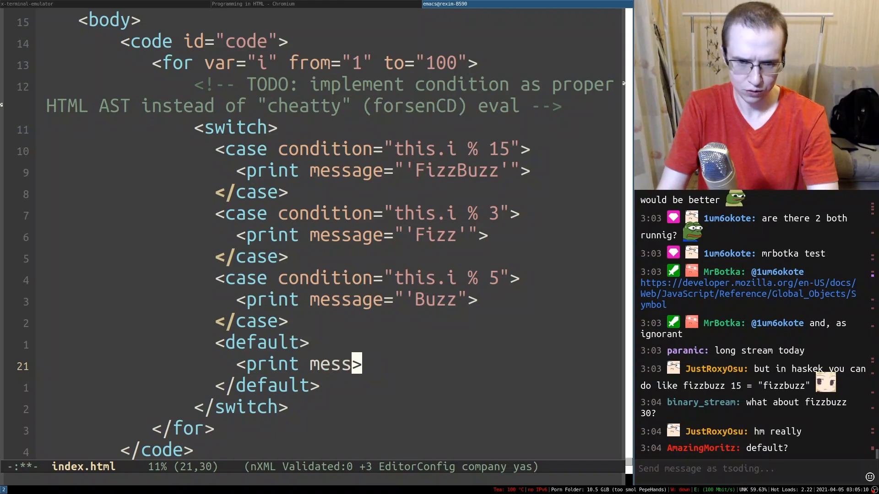
text(age="this.i")
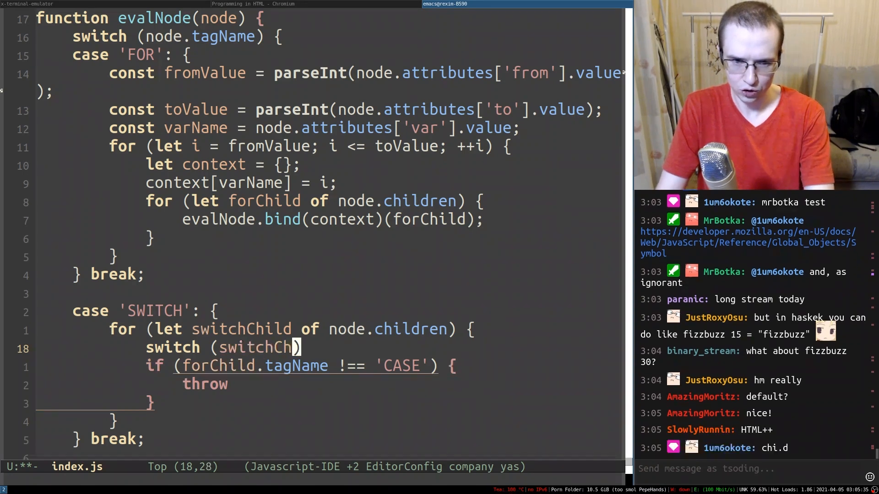
Step: Write switch (switchChild.tagName) with empty case 'CASE': and case 'DEFAULT': blocks ending in break
text(ild.tagName)
text(case 'CASE)
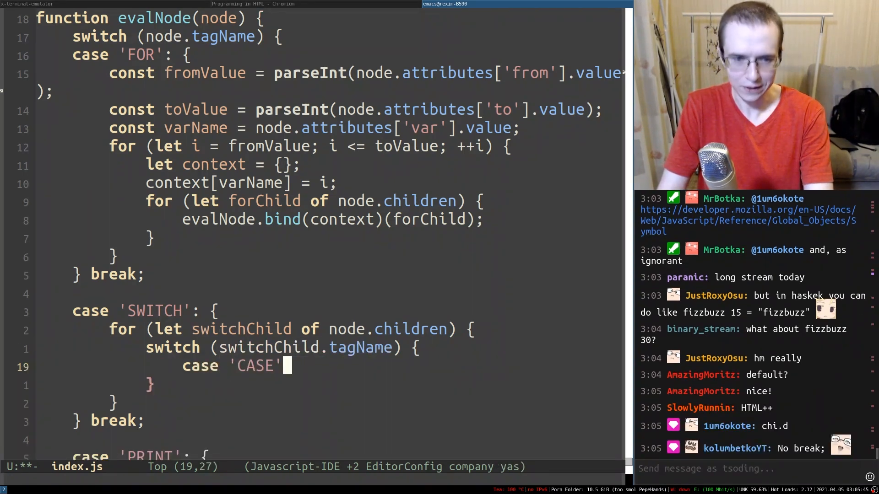
text(: {)
text(const)
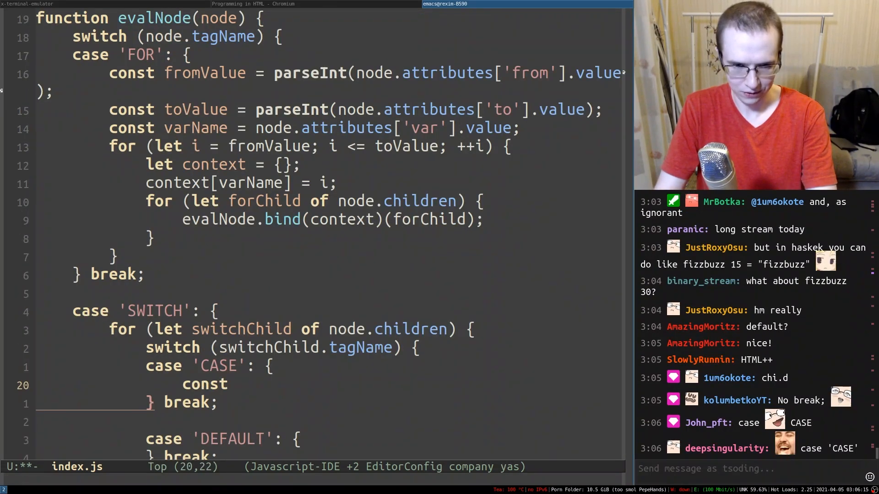
Step: Under case 'CASE', read caseCondition from switchChild.attributes['condition'] and test it with eval
text(caseCondition =)
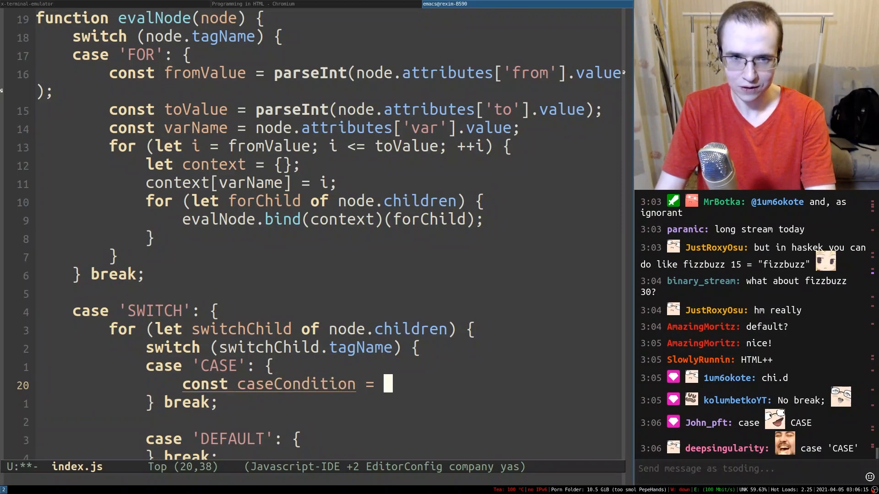
text(switchChild.)
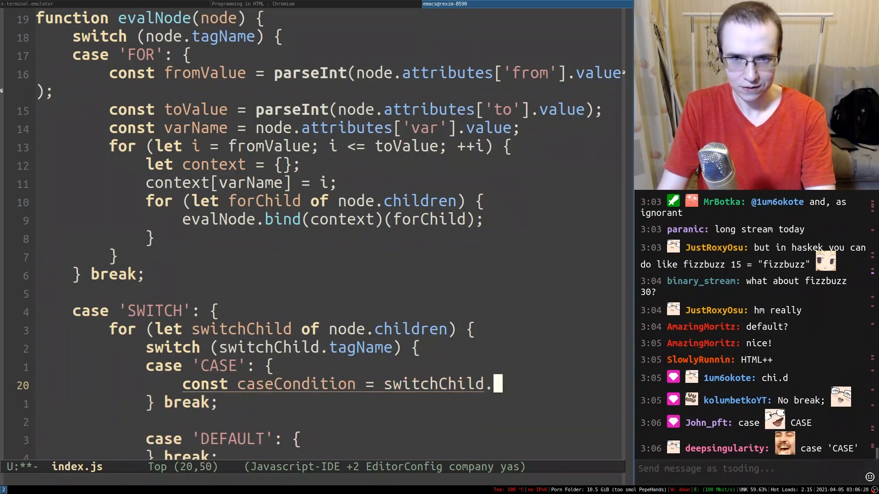
text(attributes['condition'].value;)
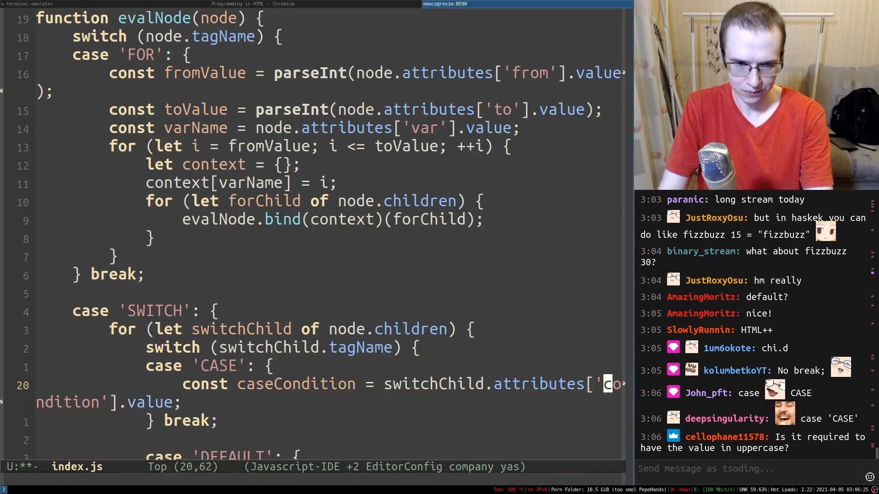
text(if)
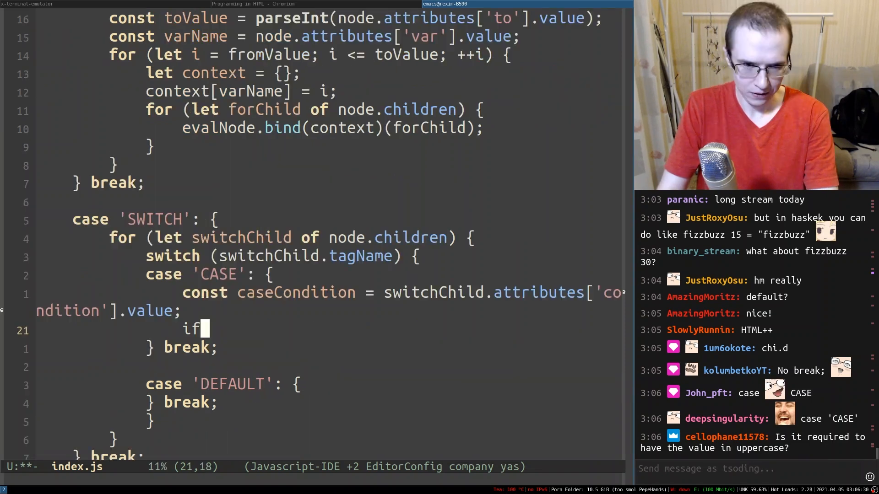
text((eval(caseCondition)) {)
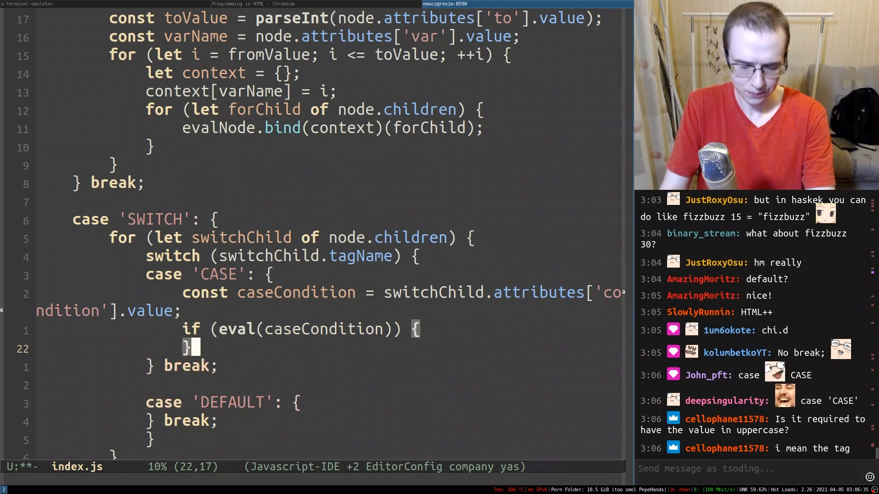
scroll(down, 3)
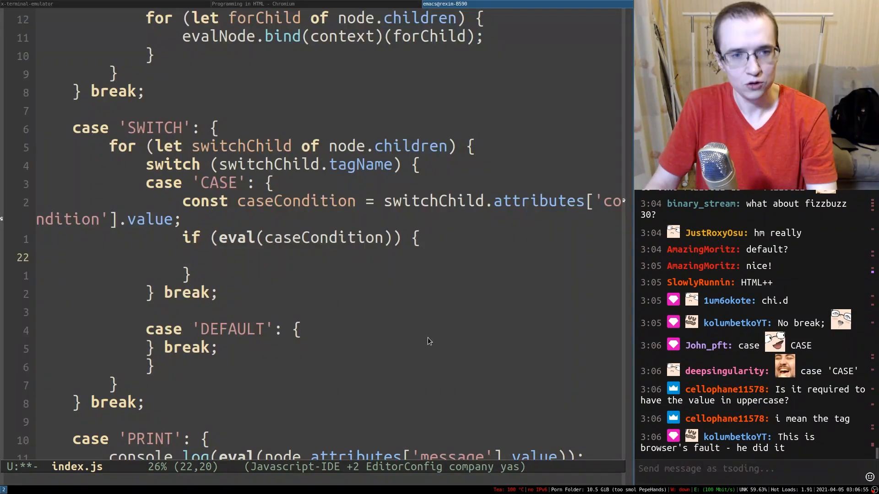
Step: When true, loop over switchChild.children calling evalNode.bind(this)(caseChild), then return
text(for (let case)
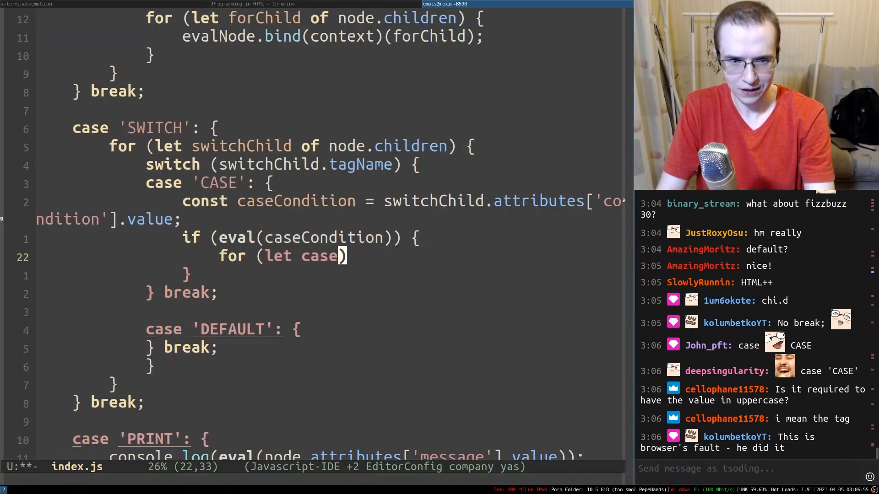
text(Child of switchChild)
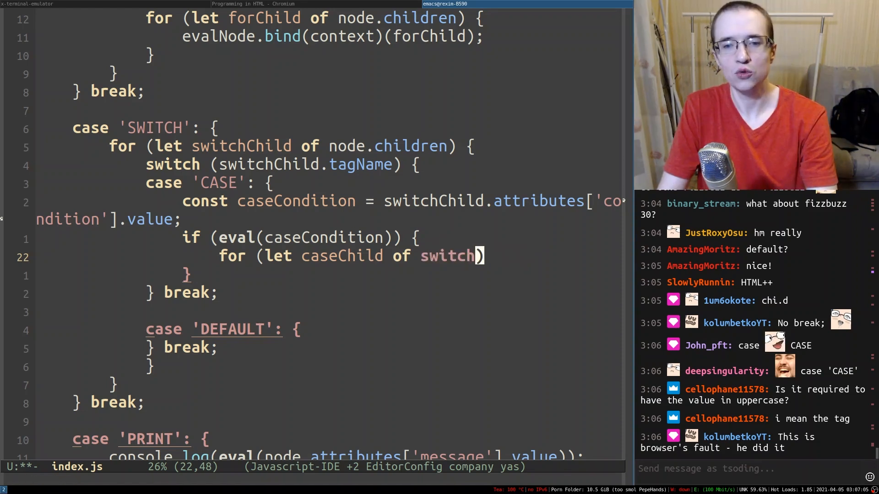
text(Child.children)
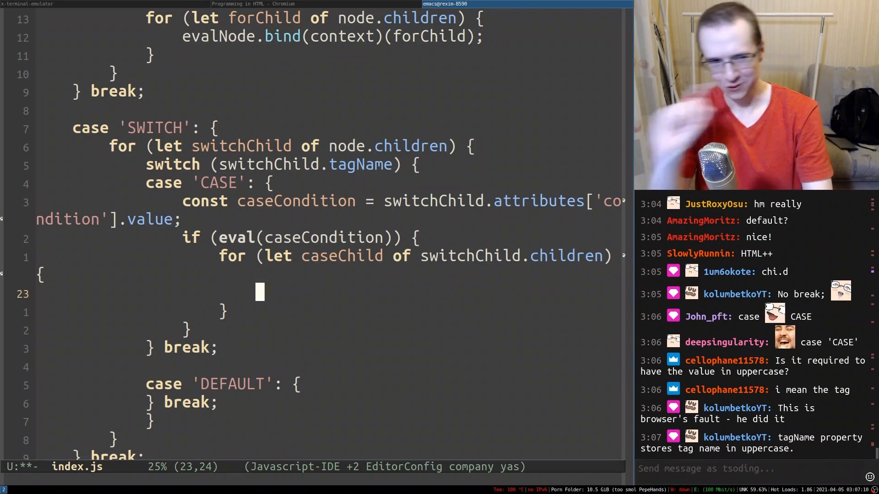
text(evalNode.bind)
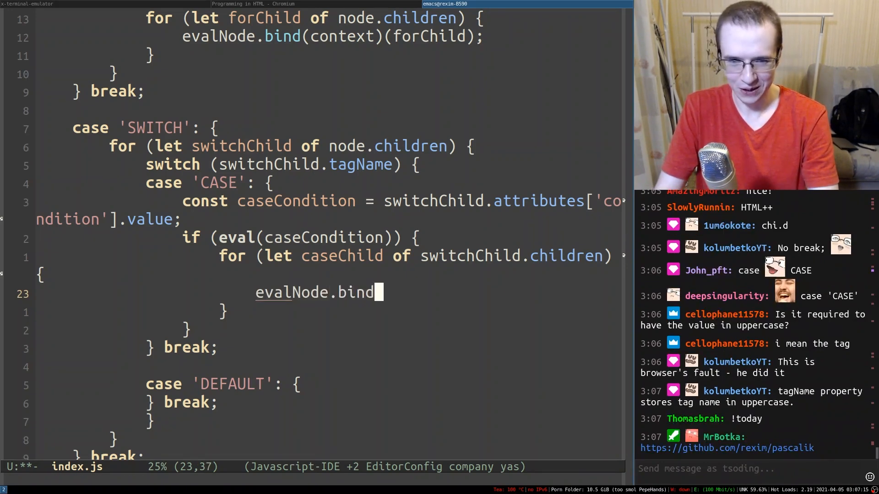
text((this)(ca)
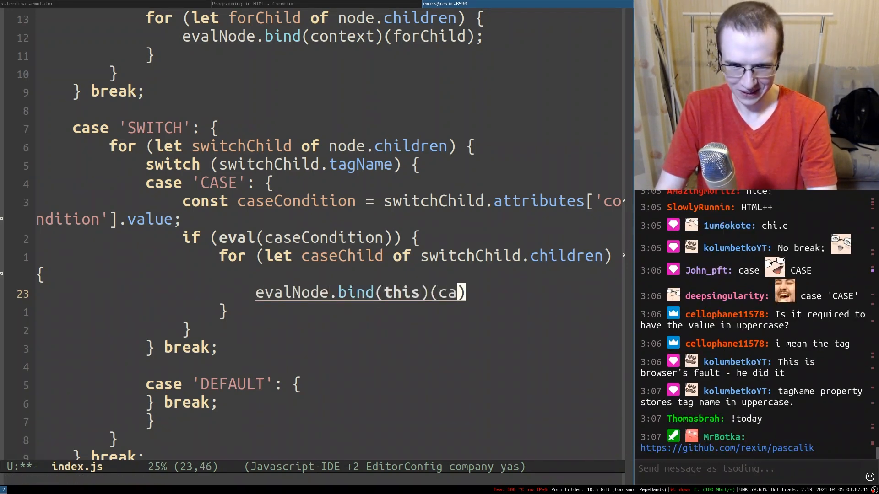
text(seChild);)
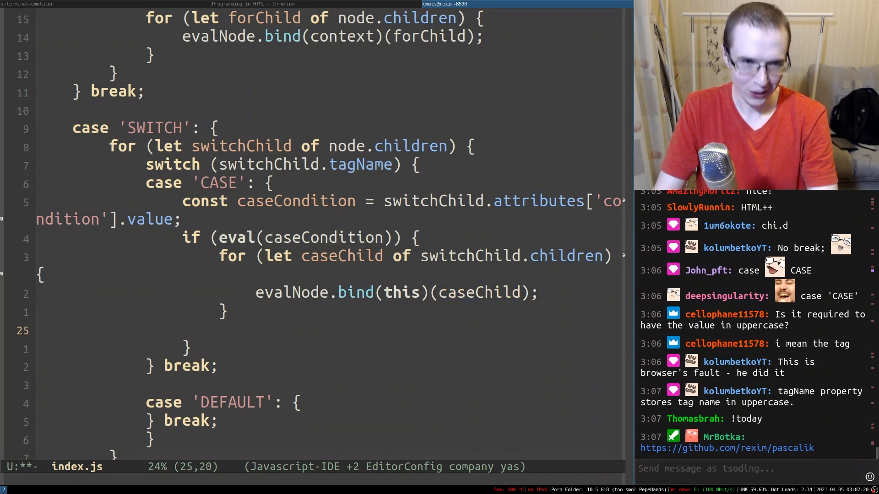
text(returnl)
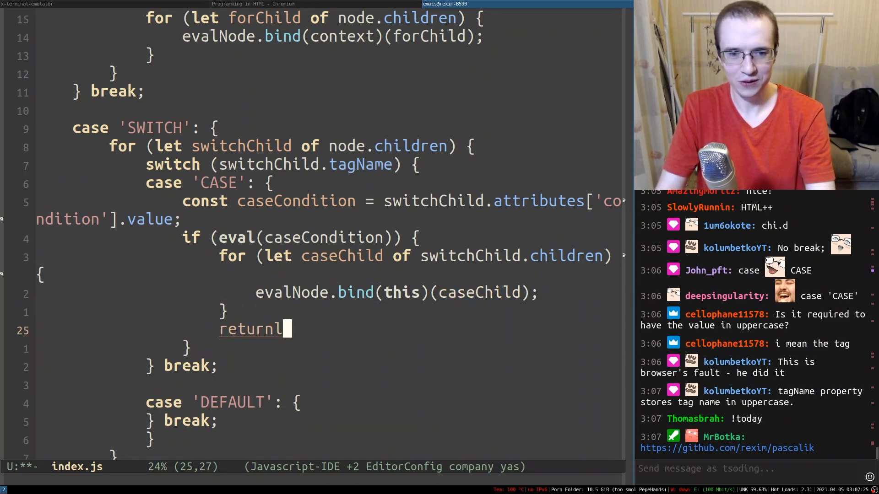
text(;)
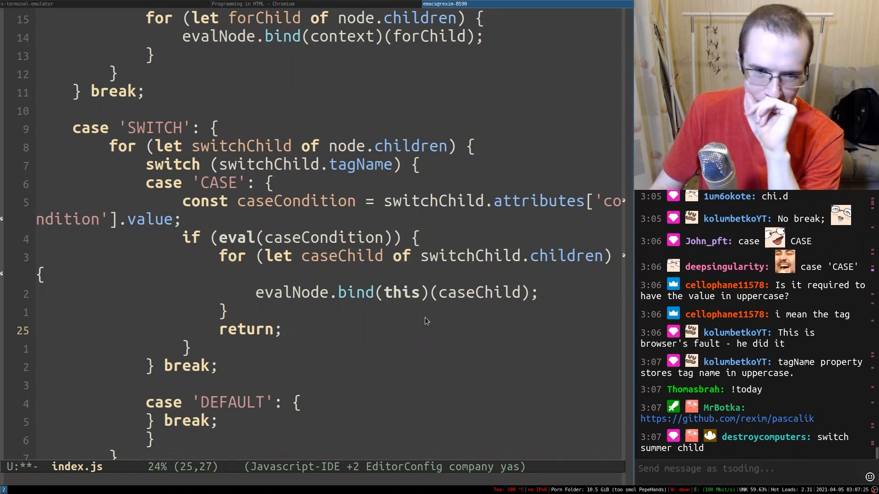
mouse_move(421, 318)
text(default: {)
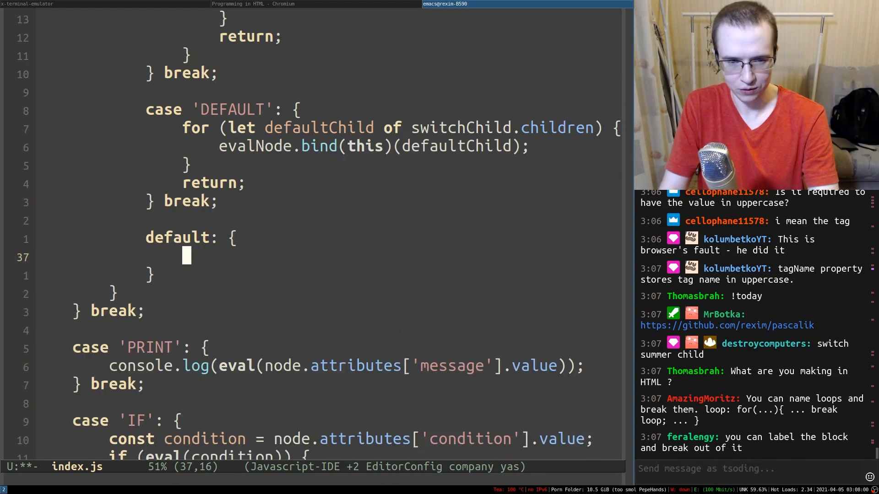
Step: Make DEFAULT run its children and return, and throw an `Unsupported` error for any other tag
text(throw `Unsuppor)
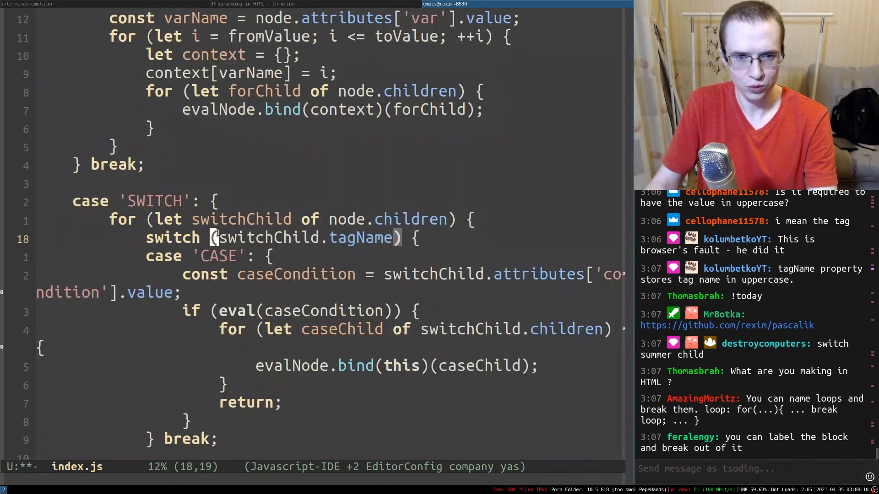
scroll(down, 3)
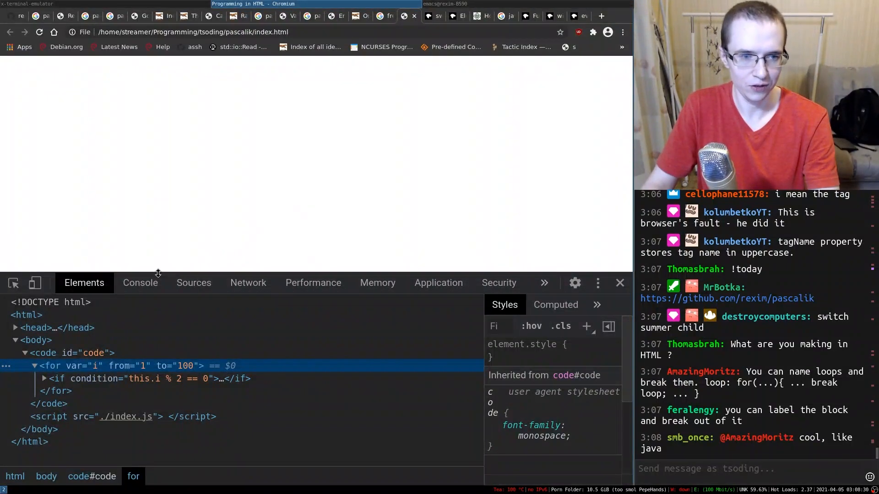
Step: Reload the FizzBuzz page and view the console output: 2, Fizz, 4, Buzz, Fizz, 7, 8
click(140, 283)
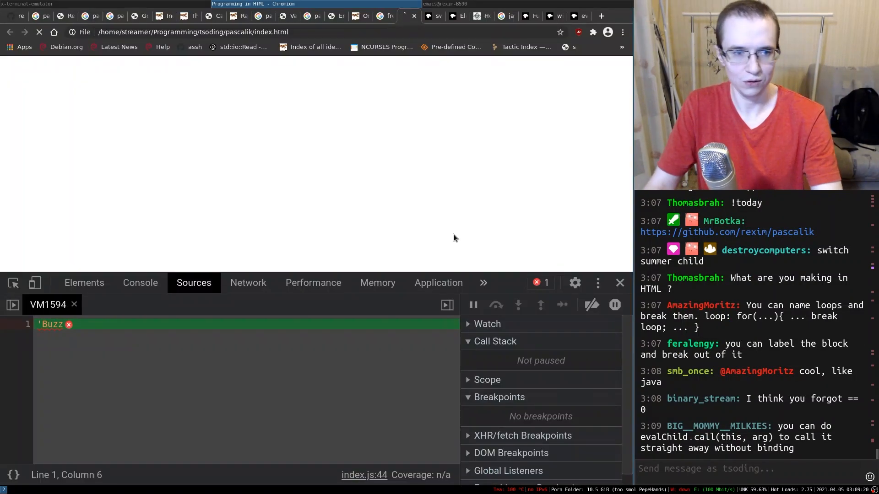
click(140, 283)
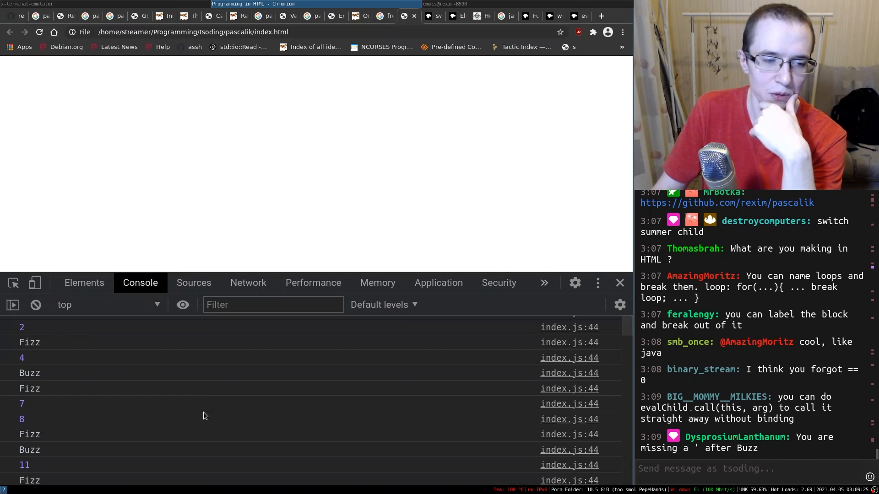
Step: Scroll through the console's printed FizzBuzz results before returning to index.html
scroll(down, 3)
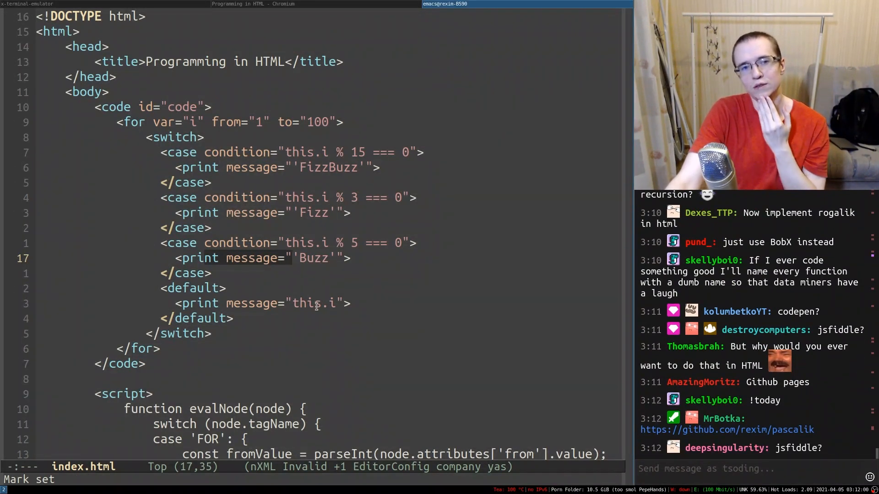
Step: Add the getElementById('log') lookup so FizzBuzz results render on the page
scroll(down, 3)
text(let code = document.getElementById('code');)
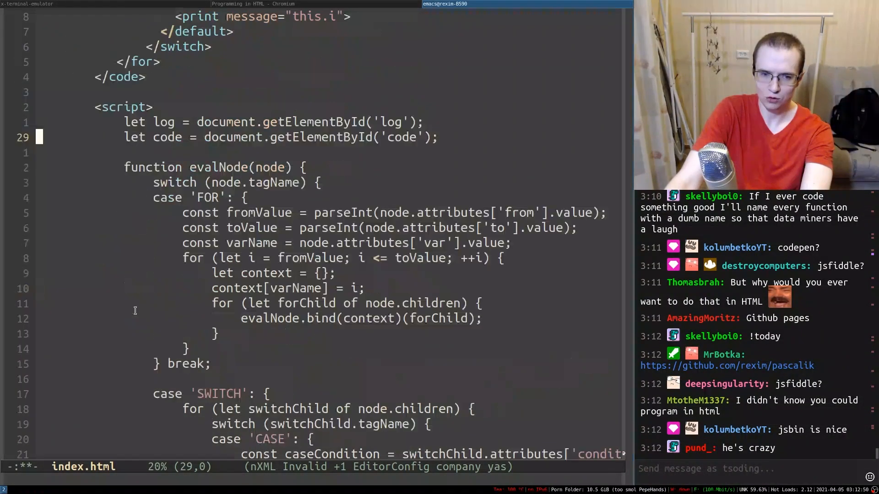
scroll(down, 3)
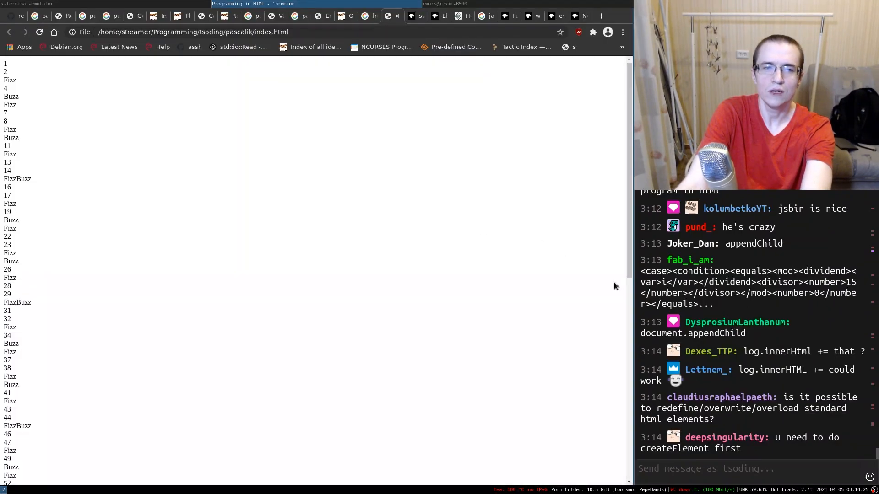
Step: Scroll through the on-page FizzBuzz results beneath the 'HTML interpreted by JavaScript' heading
scroll(down, 3)
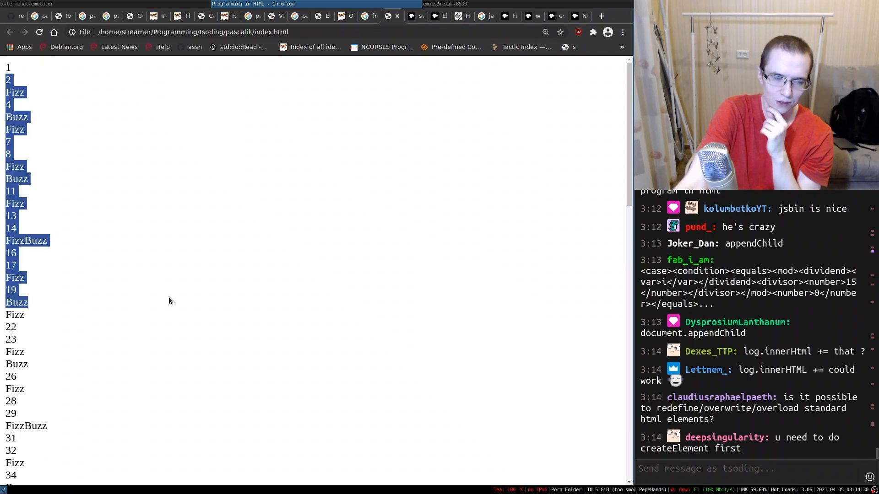
scroll(down, 3)
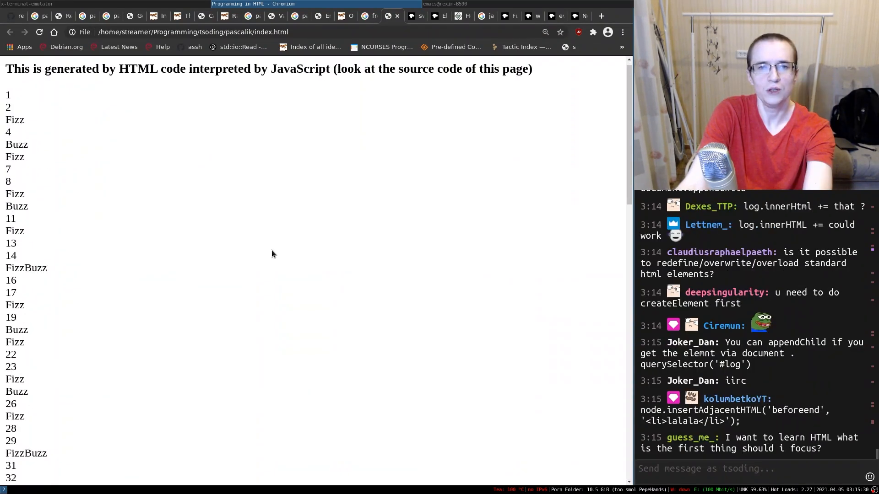
scroll(down, 3)
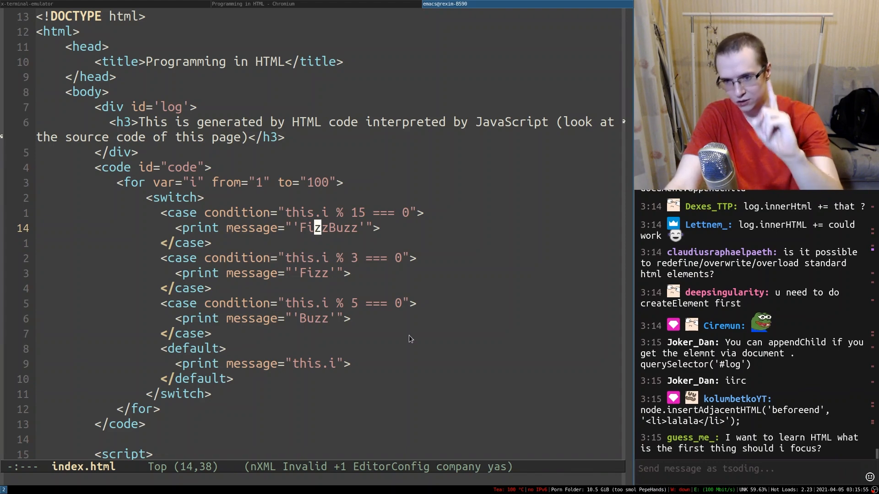
mouse_move(441, 333)
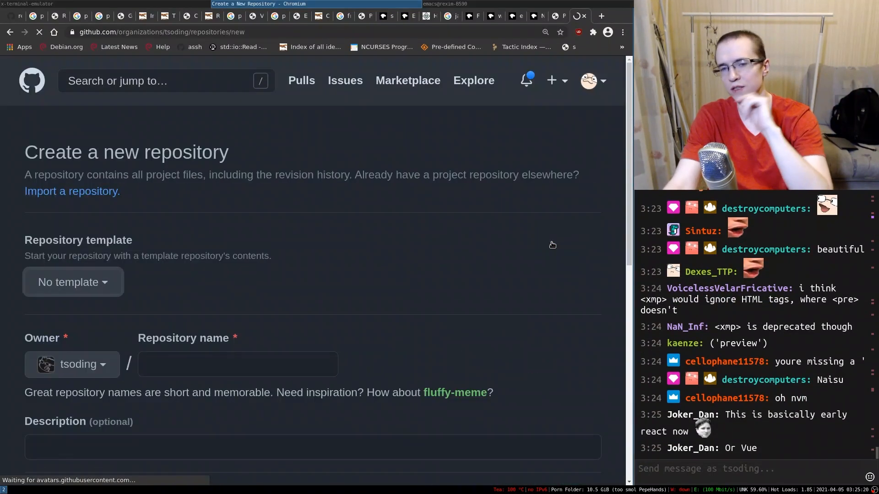
Step: Select the branch in the GitHub Pages Source dropdown for fizzbuzz-html and save
scroll(down, 3)
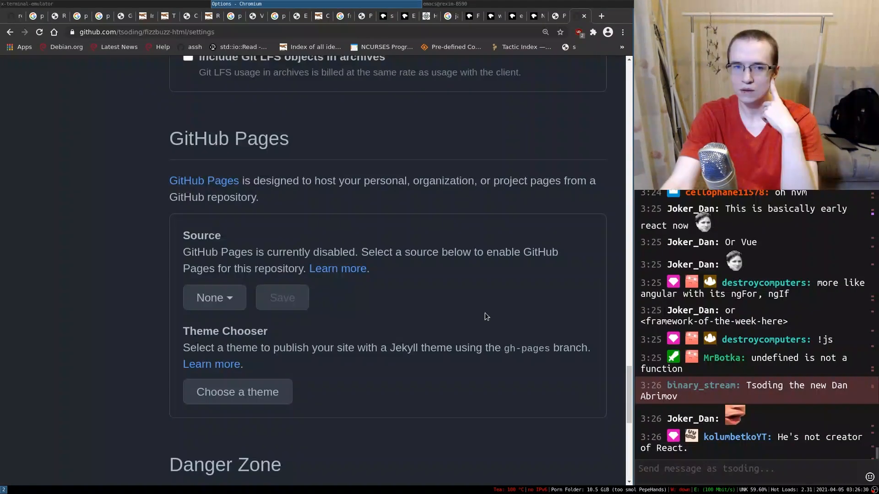
click(214, 297)
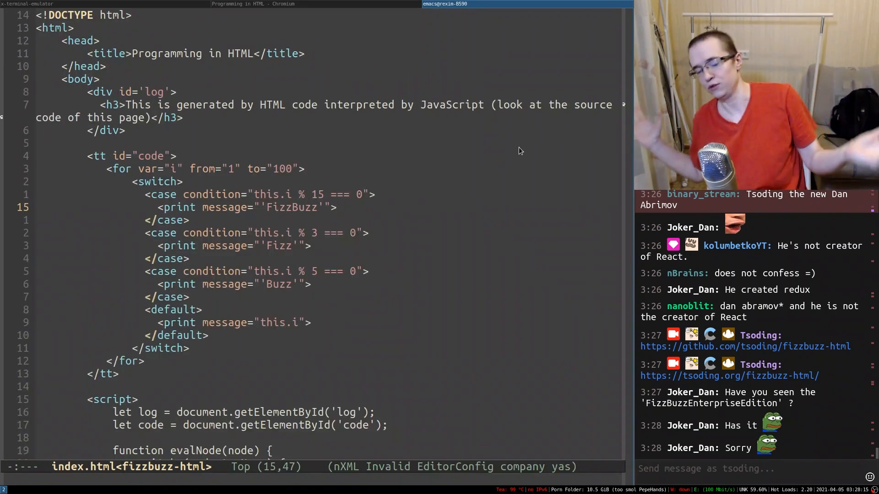
scroll(down, 3)
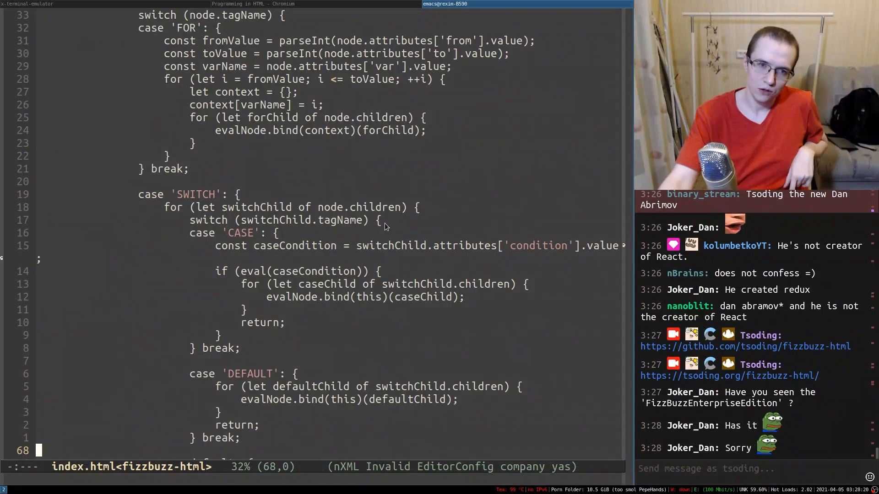